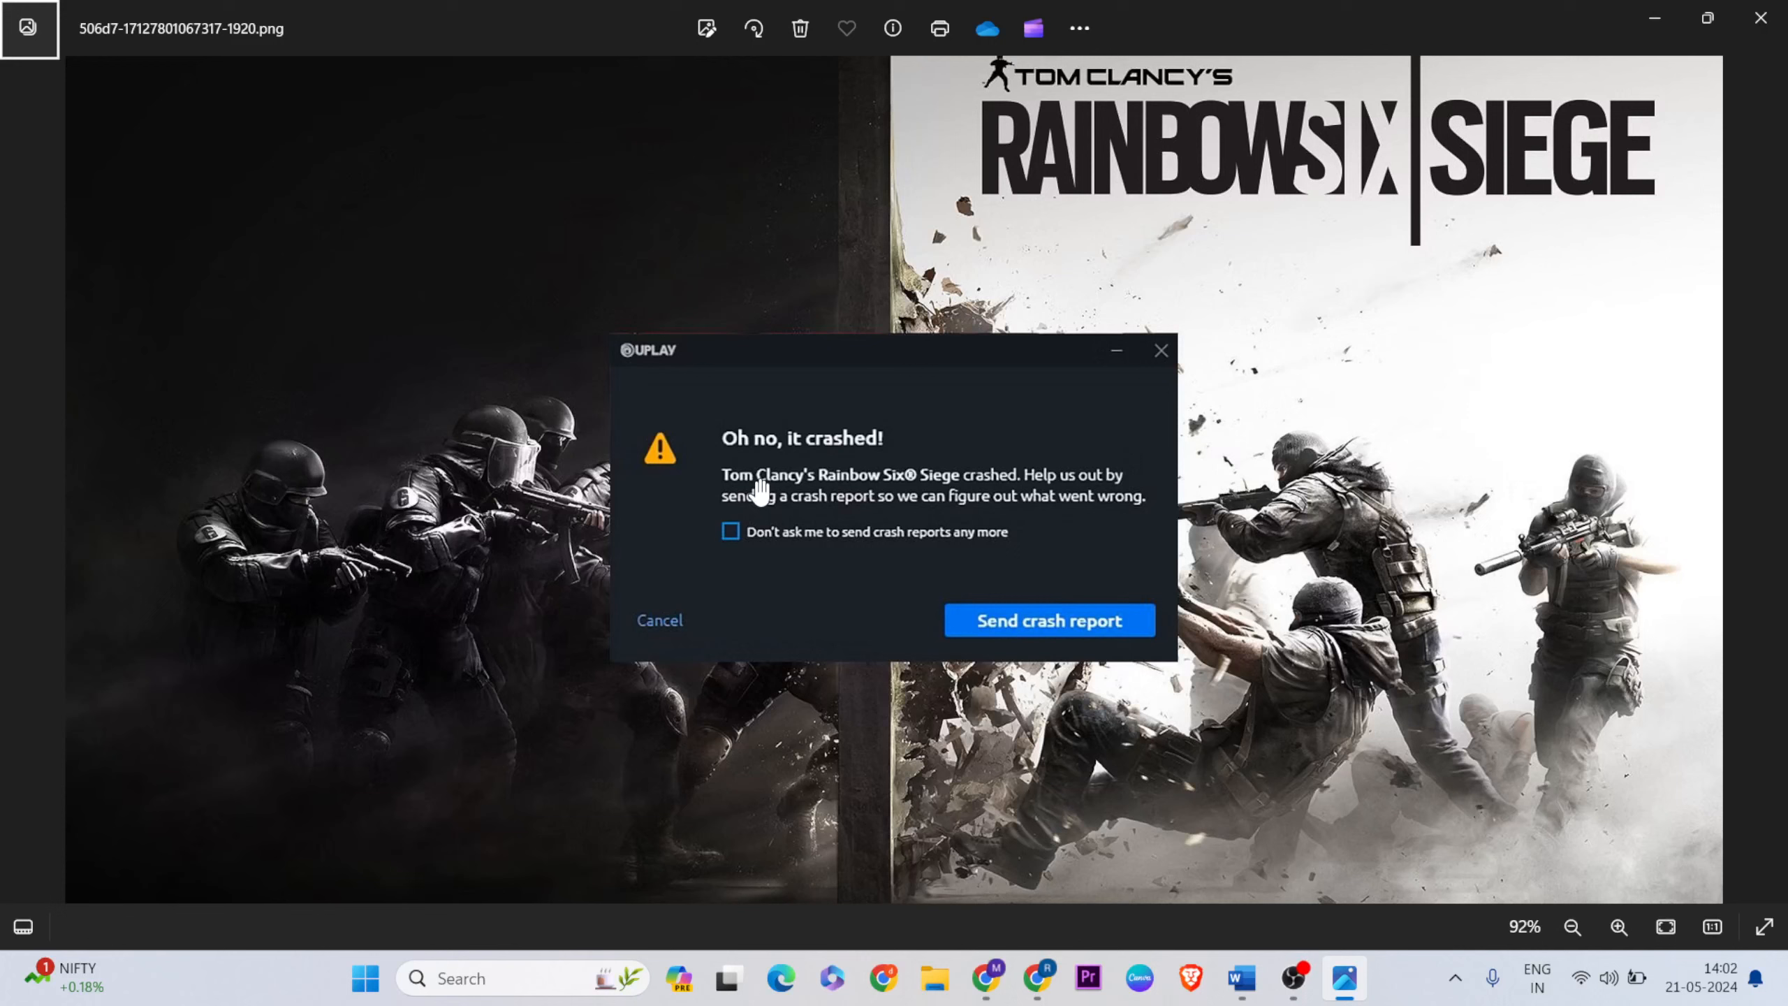
mouse_move(1172, 101)
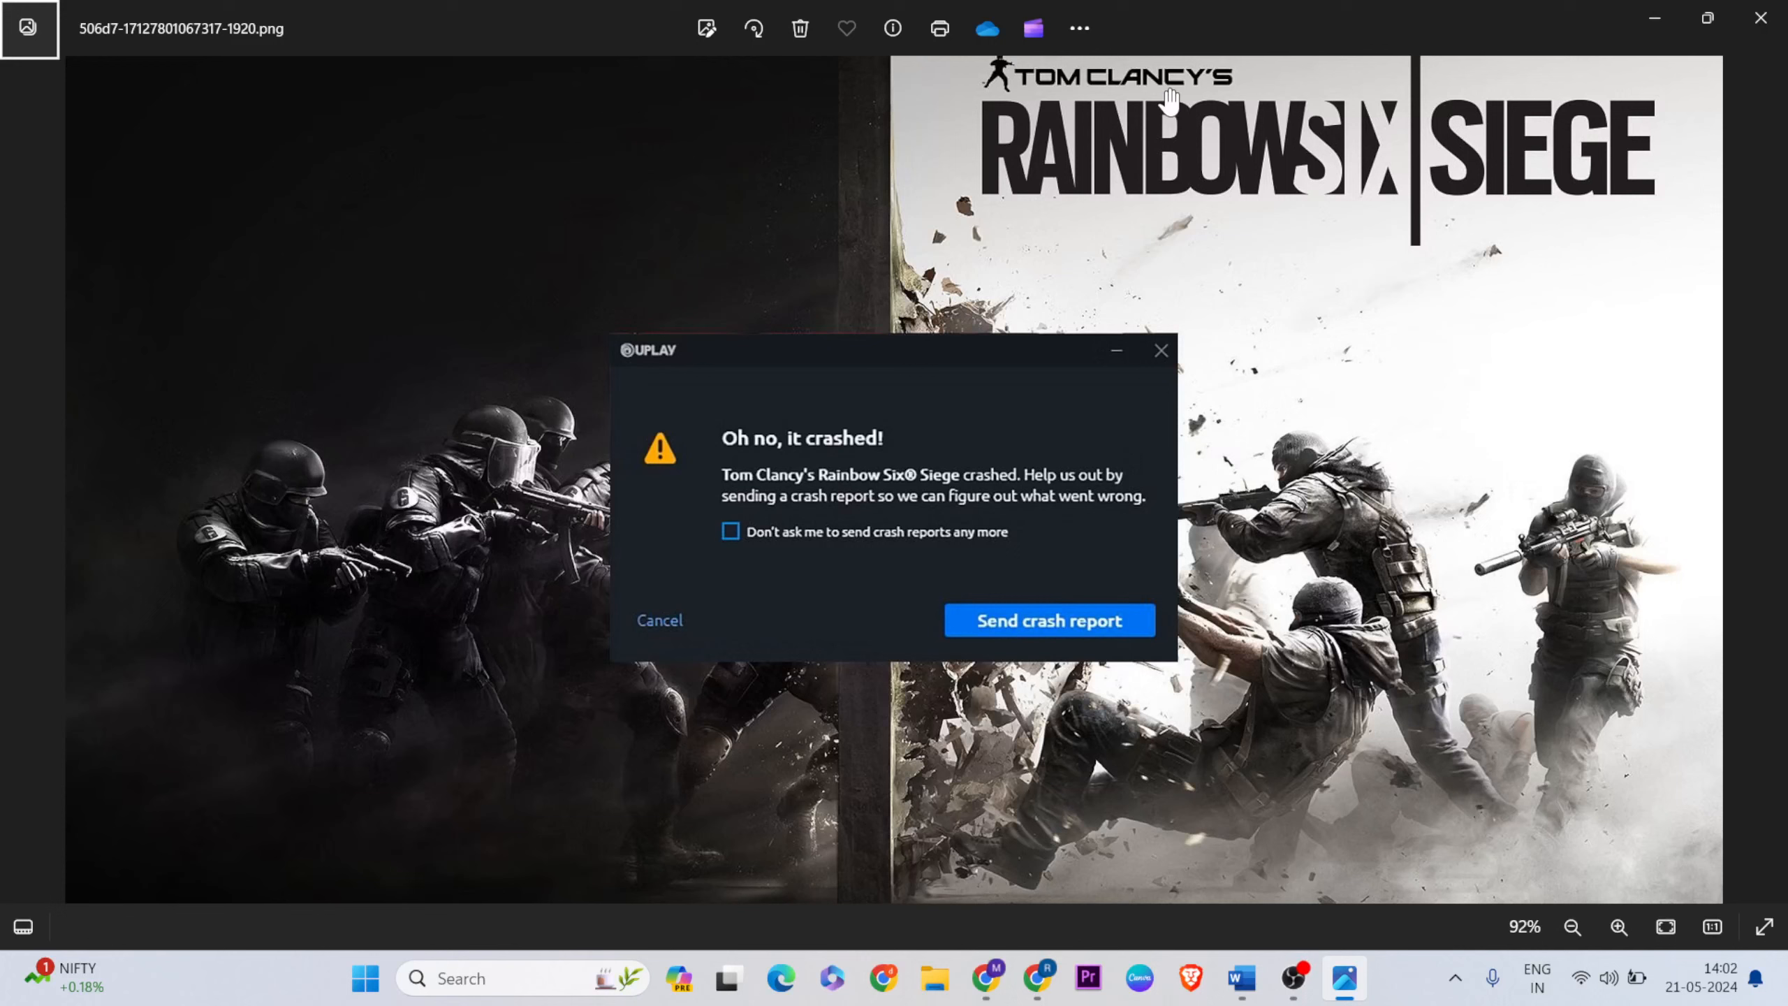
mouse_move(873, 485)
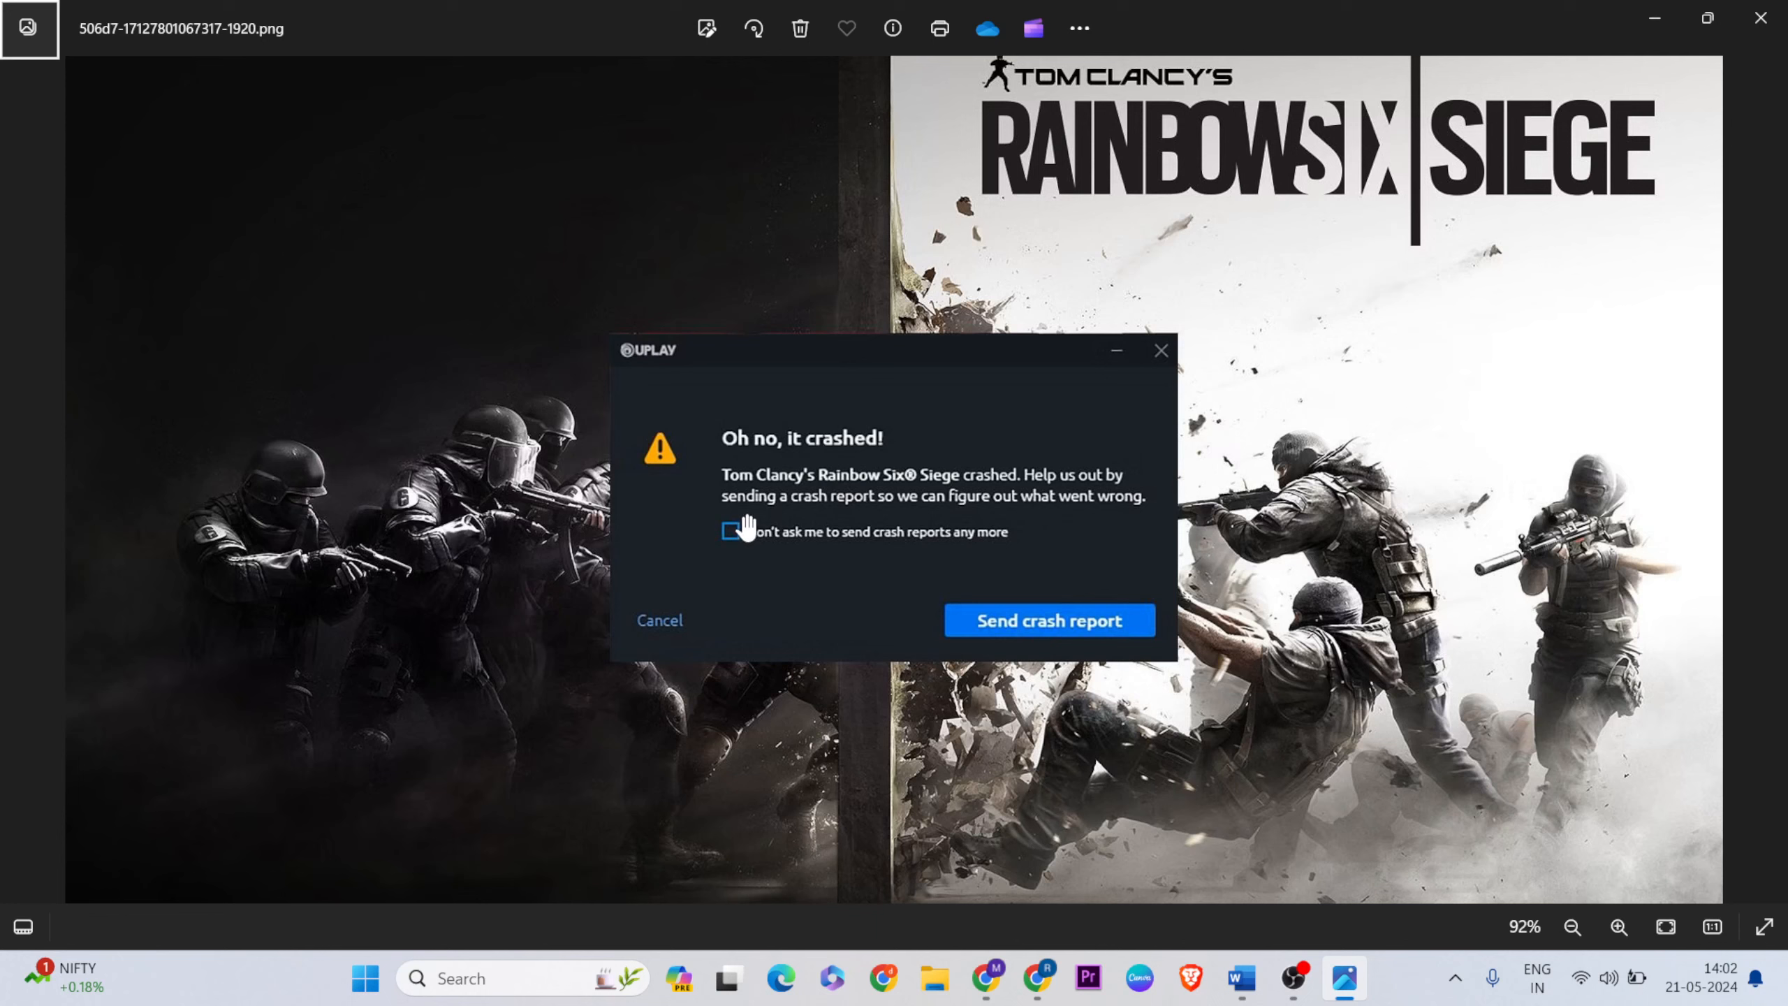
mouse_move(1004, 504)
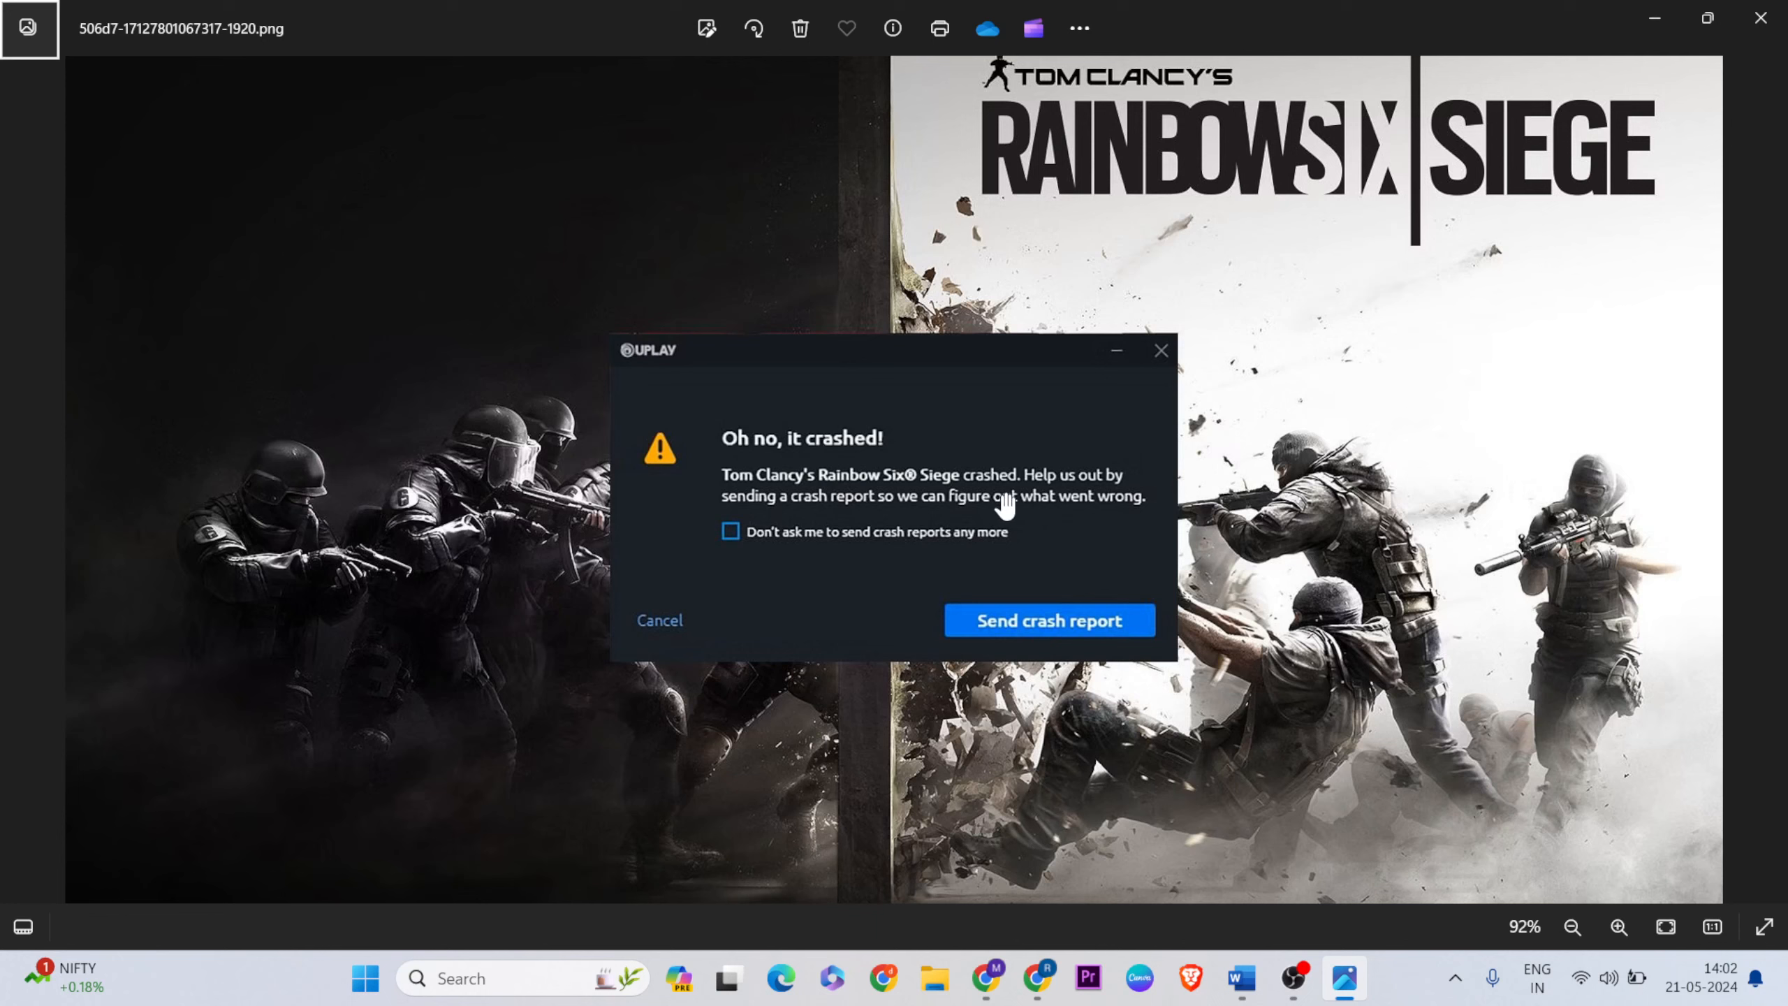
mouse_move(1238, 978)
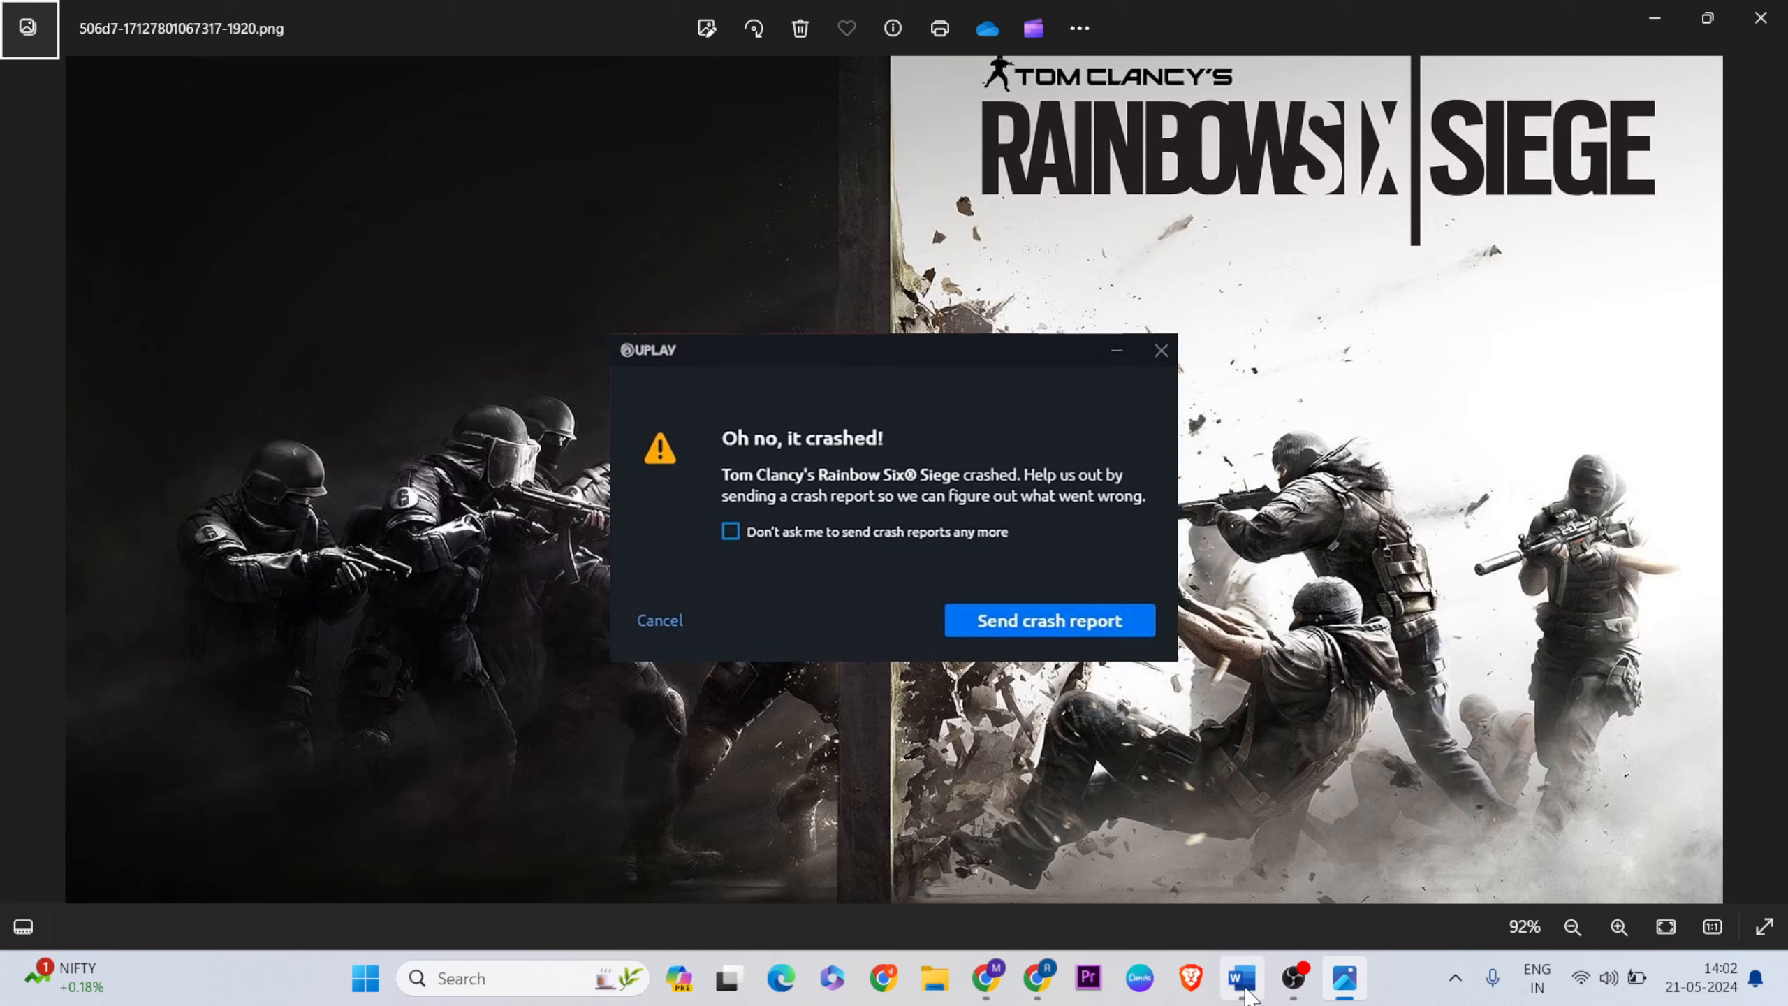
Step: Bring up the Word fix notes from the taskbar and scroll through the steps
click(1240, 988)
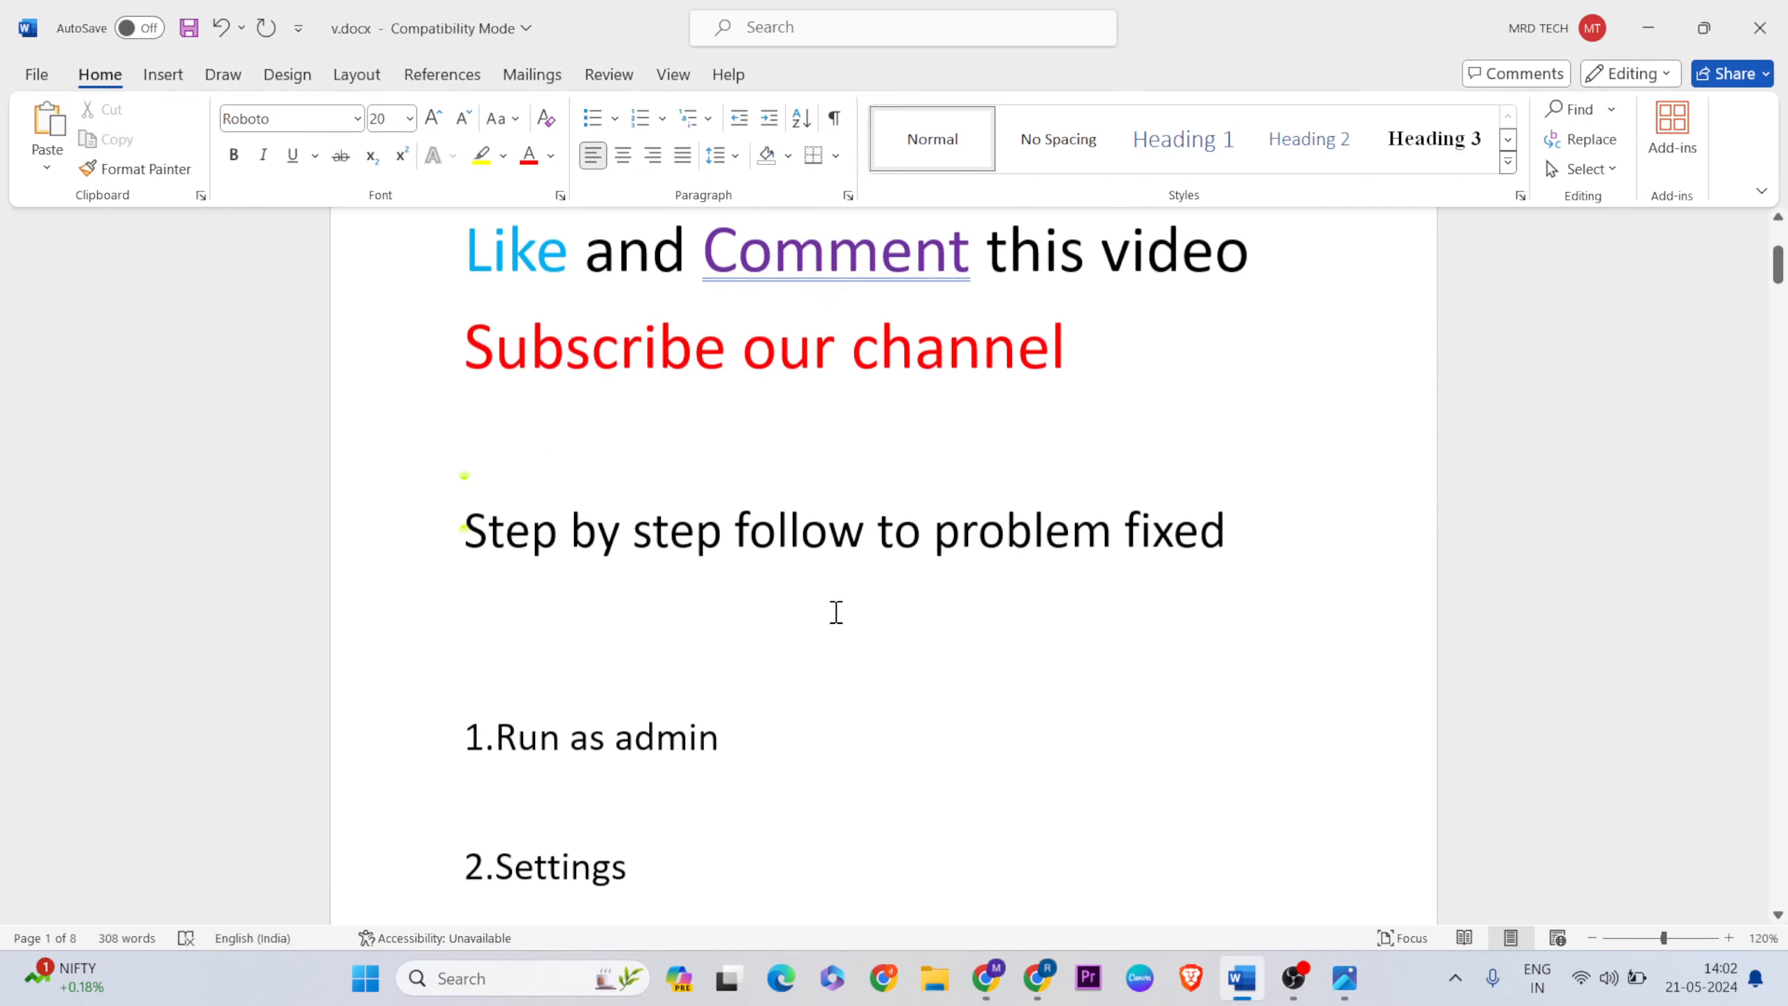
scroll(down, 3)
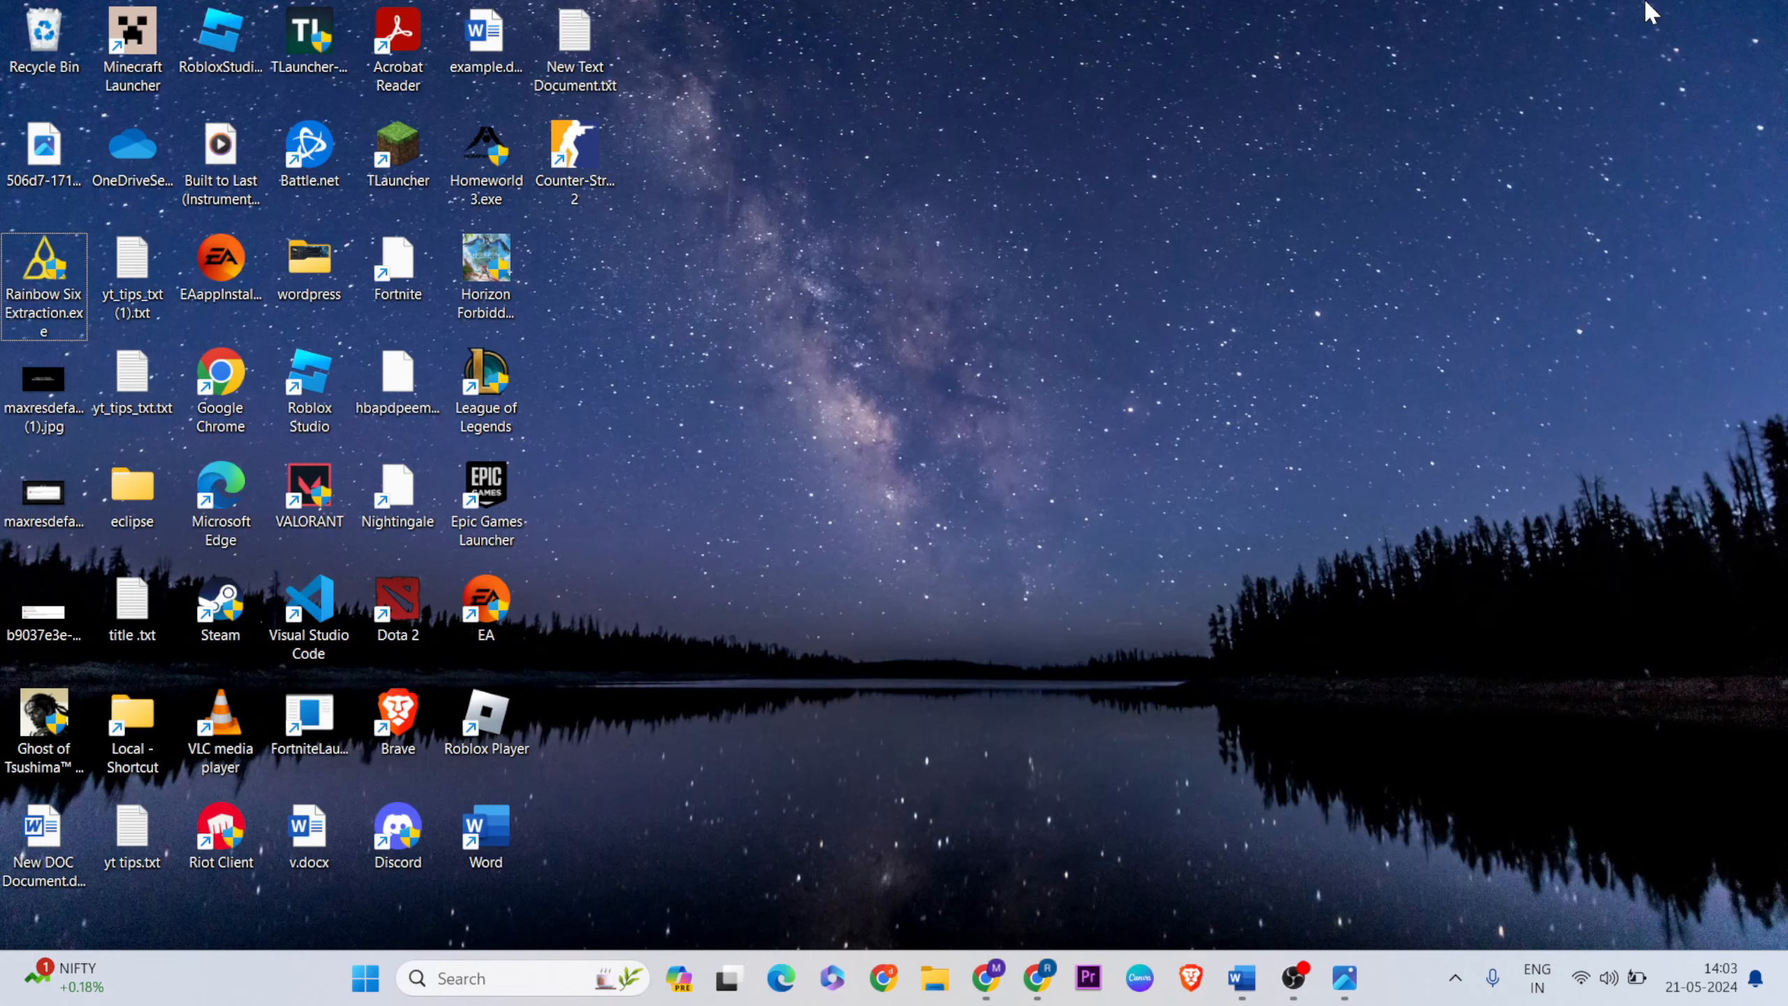
Step: Enable Windows 8 compatibility mode and Run as administrator in Rainbow Six Extraction.exe's Properties
right_click(43, 279)
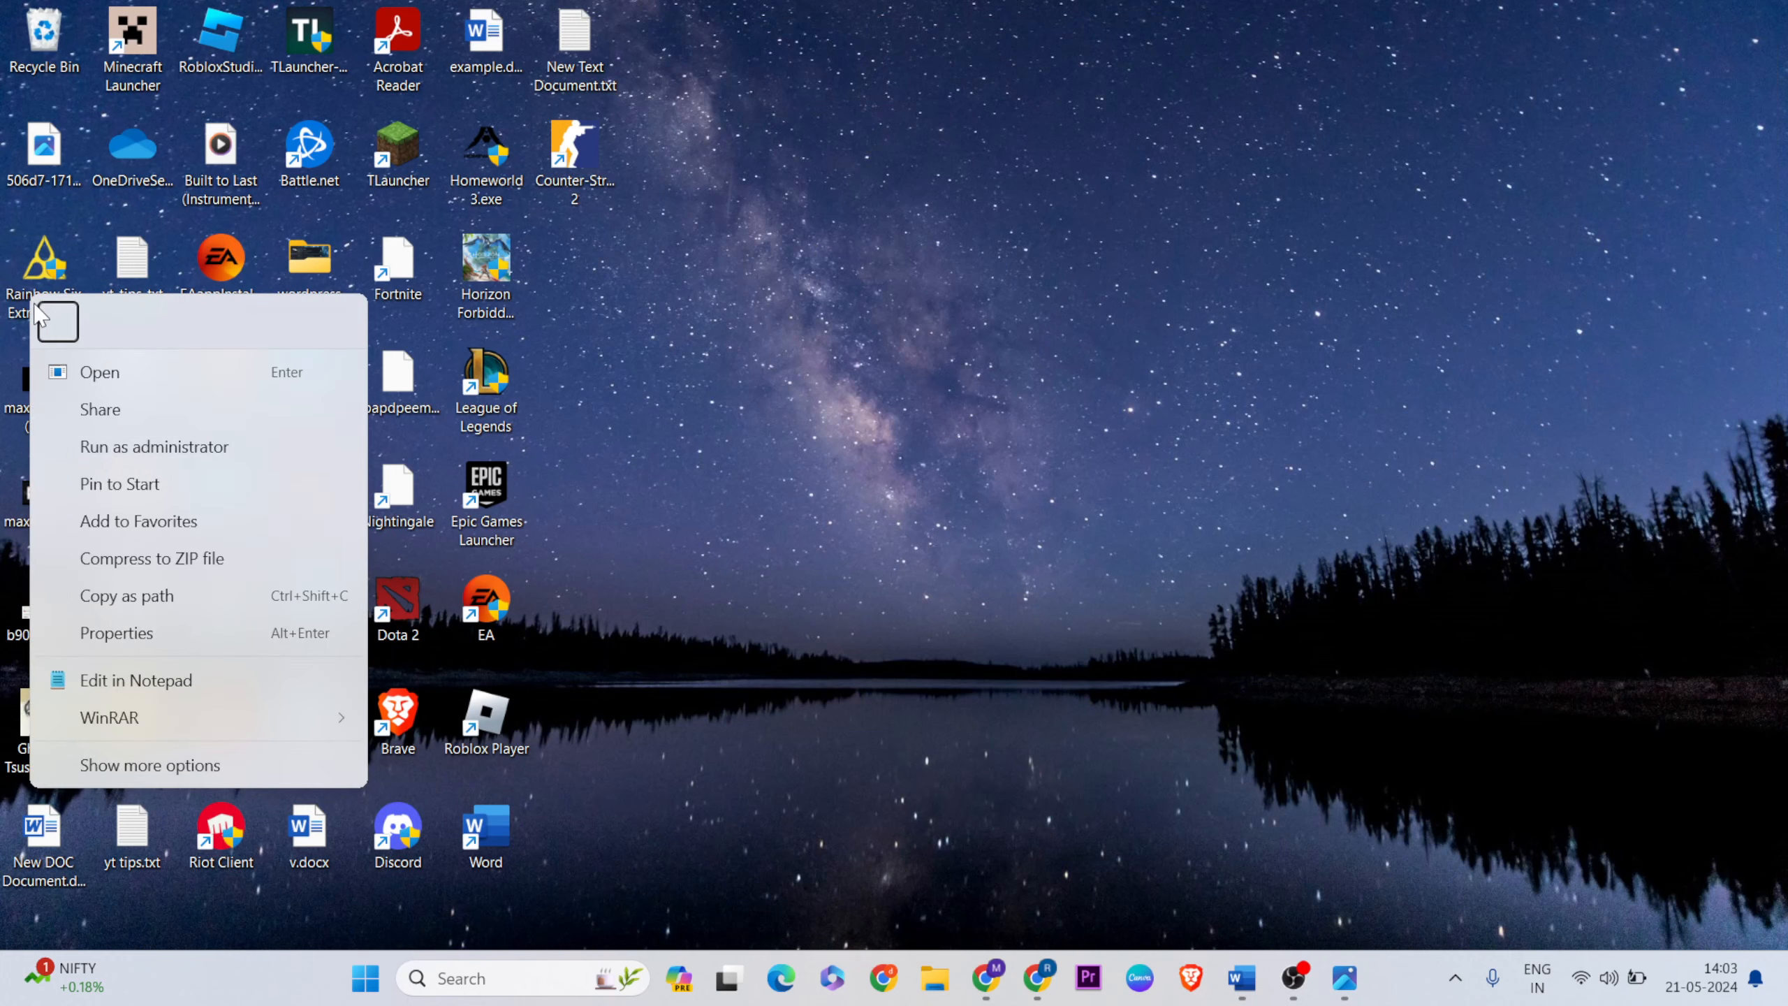
click(116, 633)
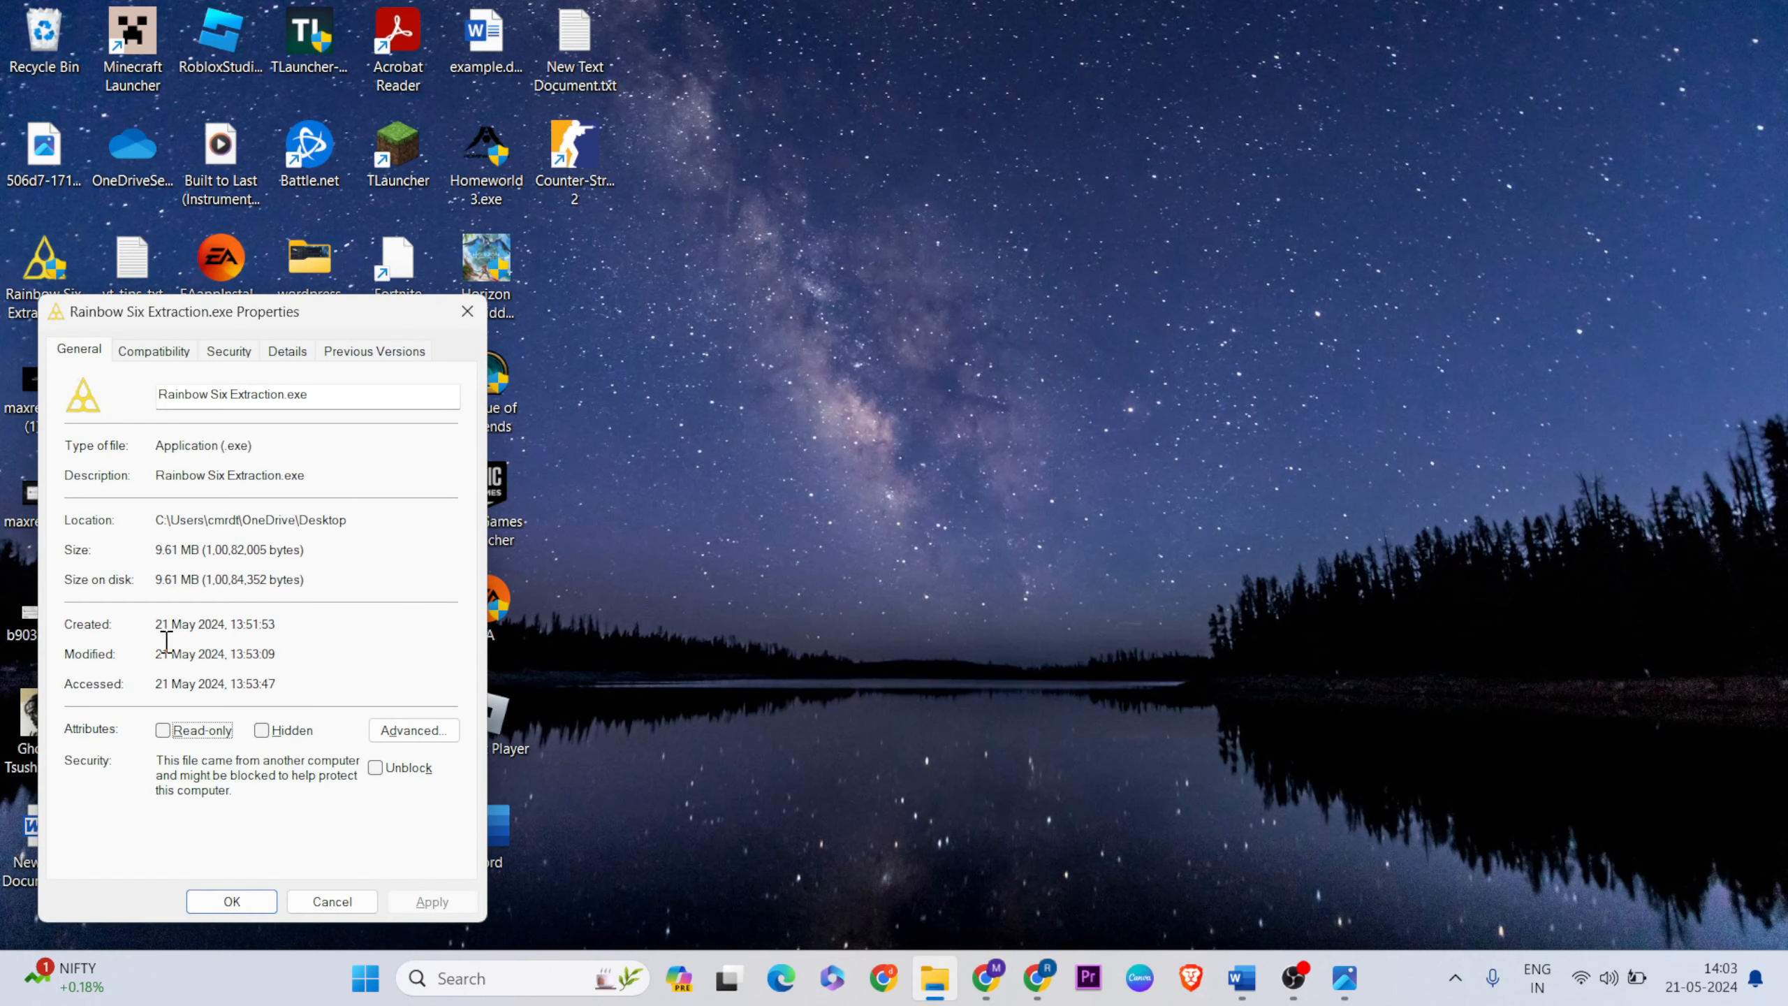
mouse_move(154, 364)
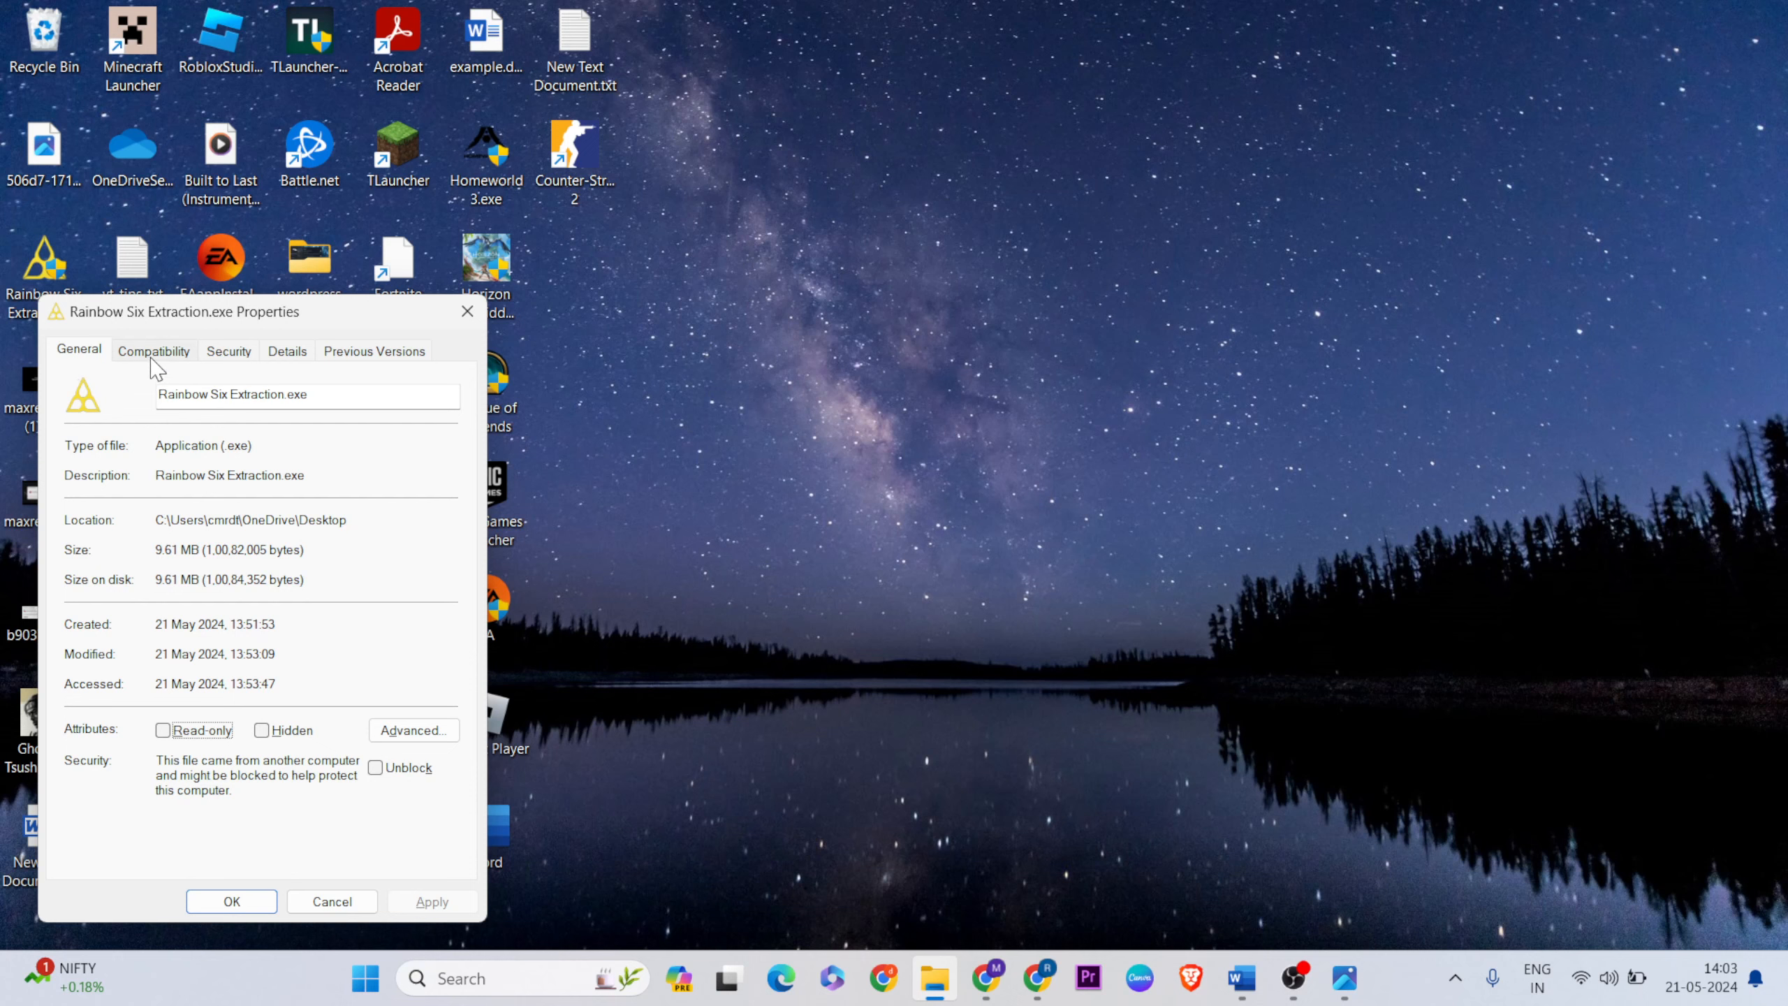
click(154, 350)
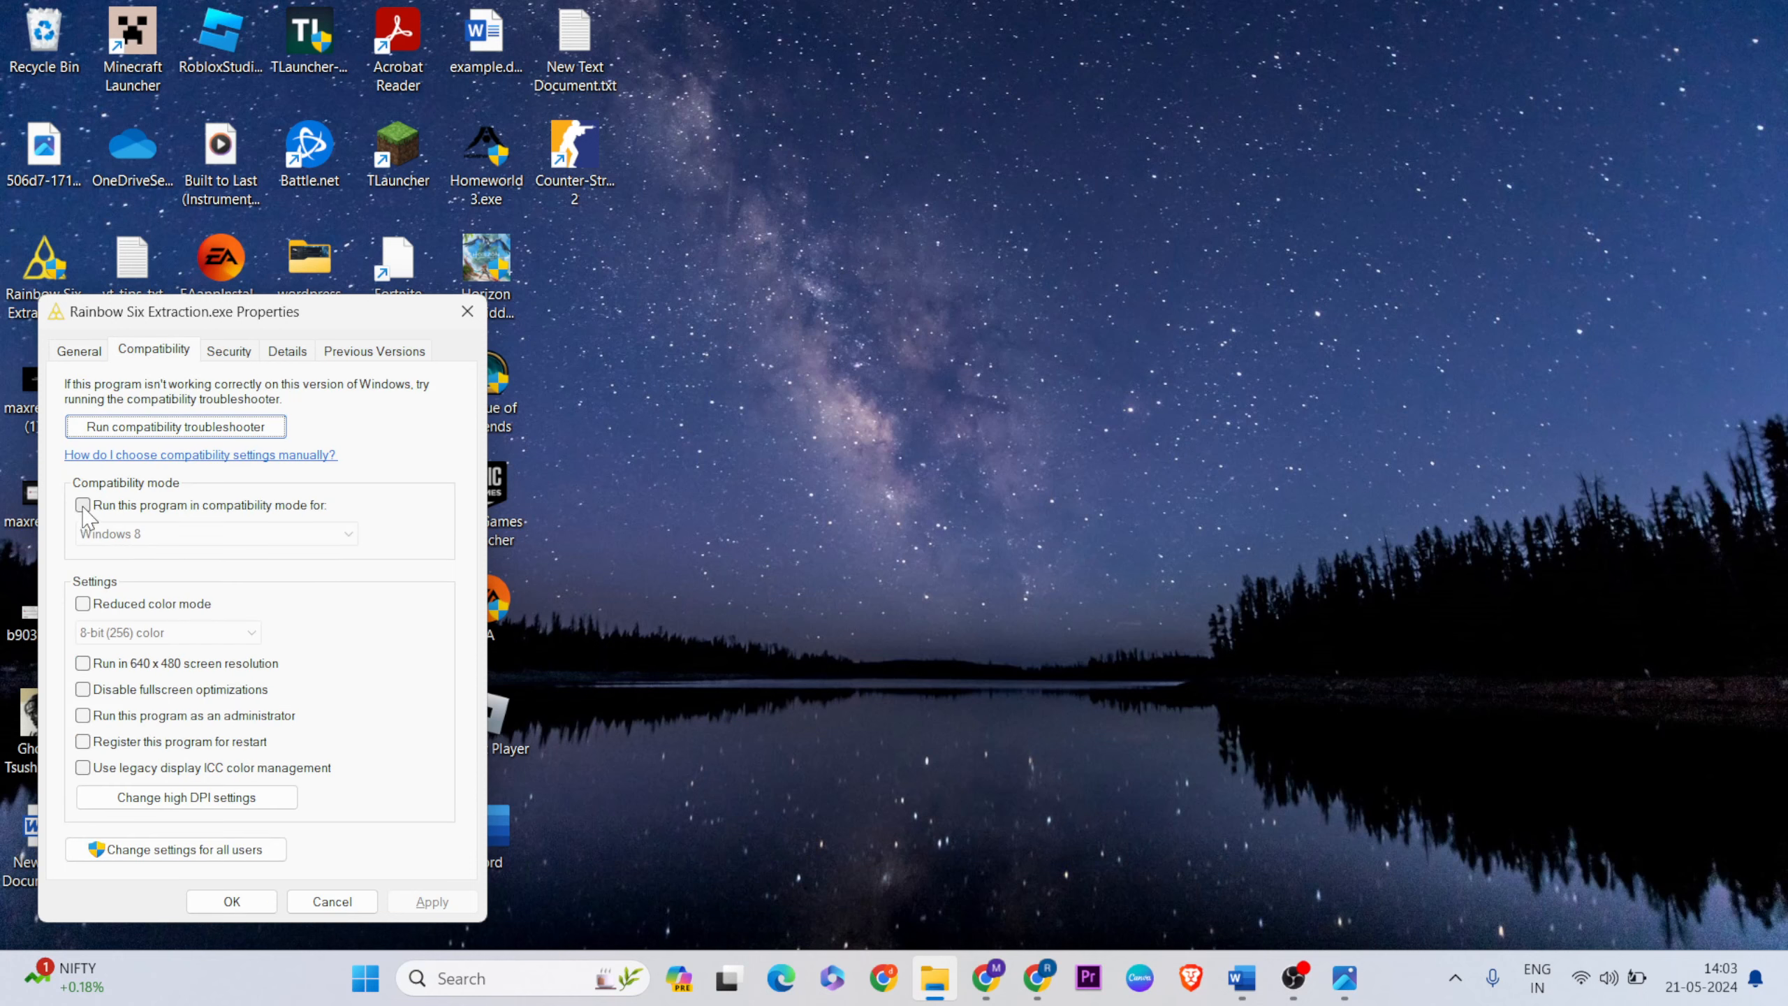
click(83, 505)
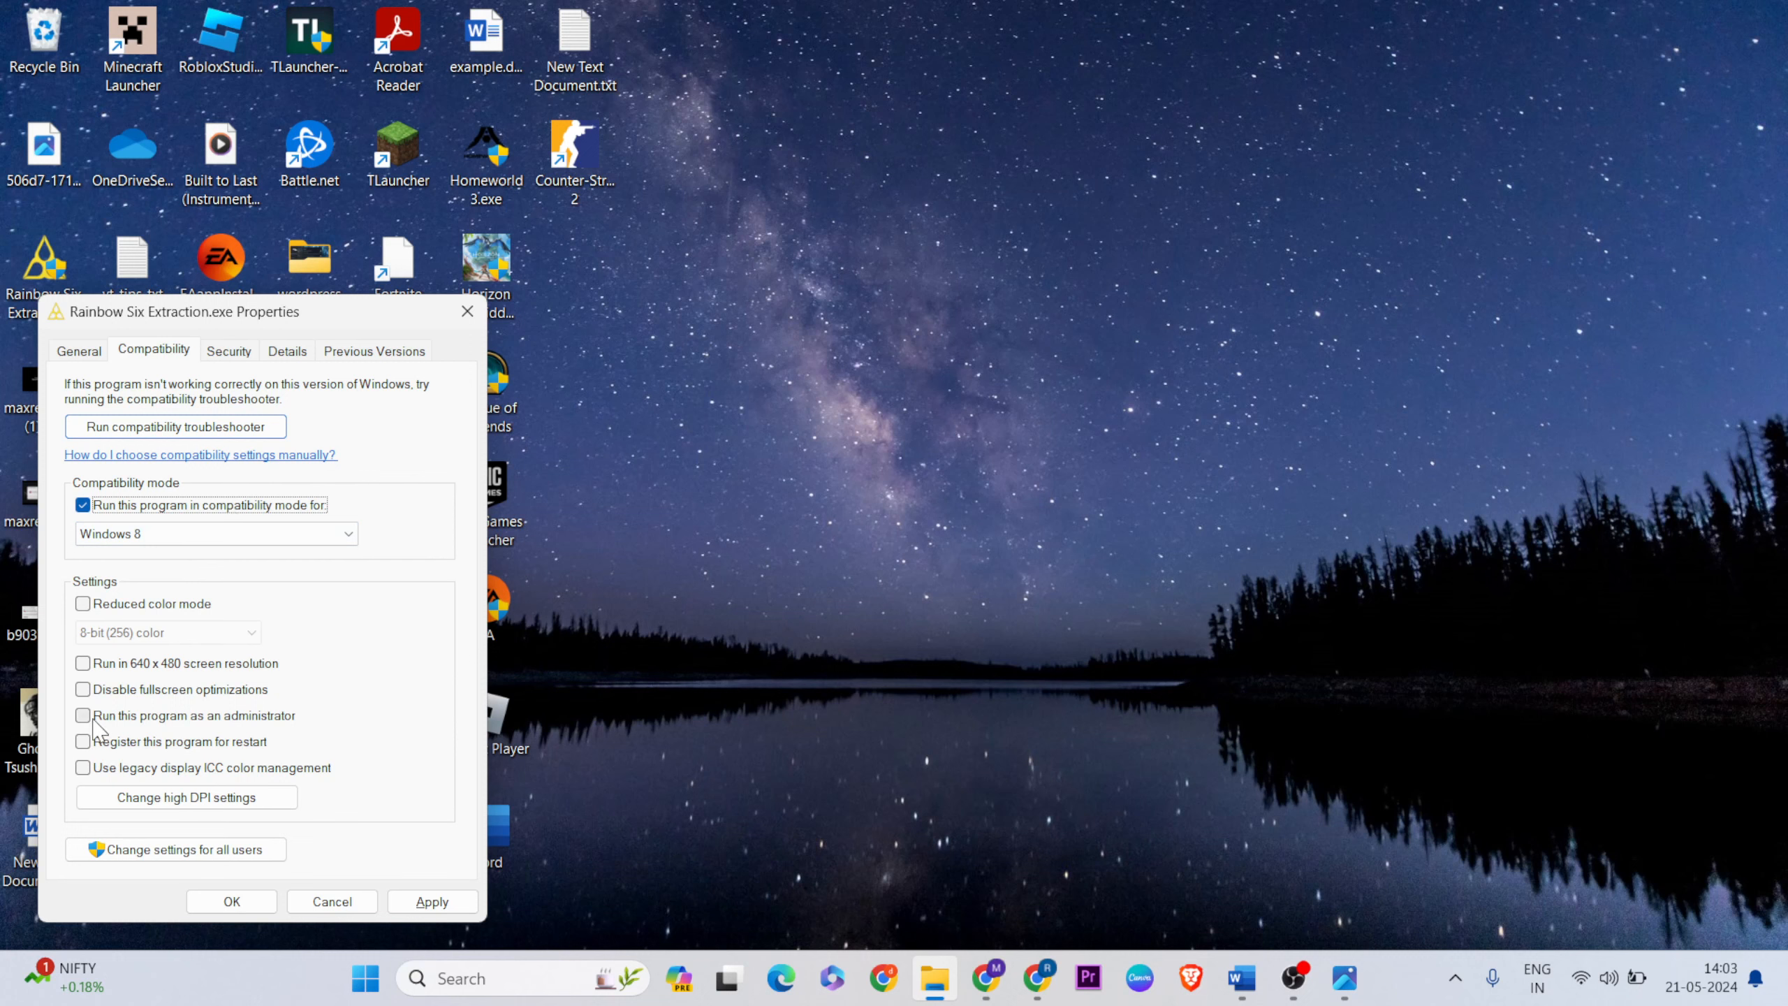
click(82, 715)
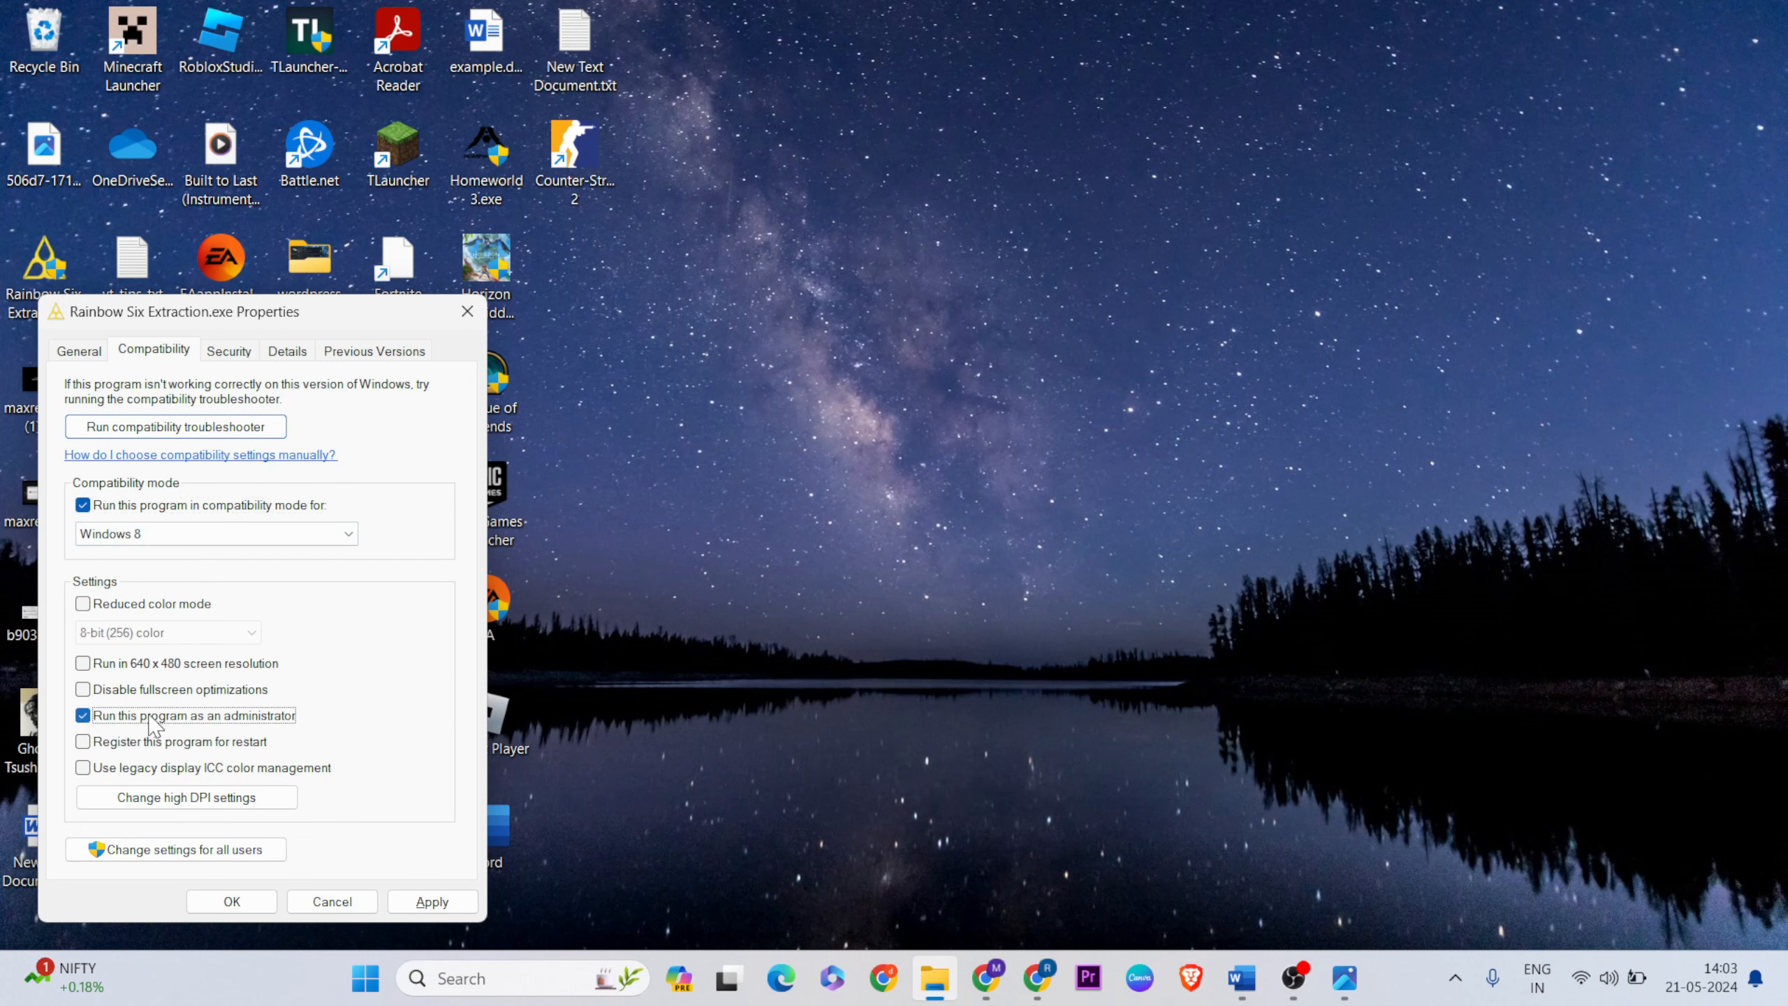
click(432, 901)
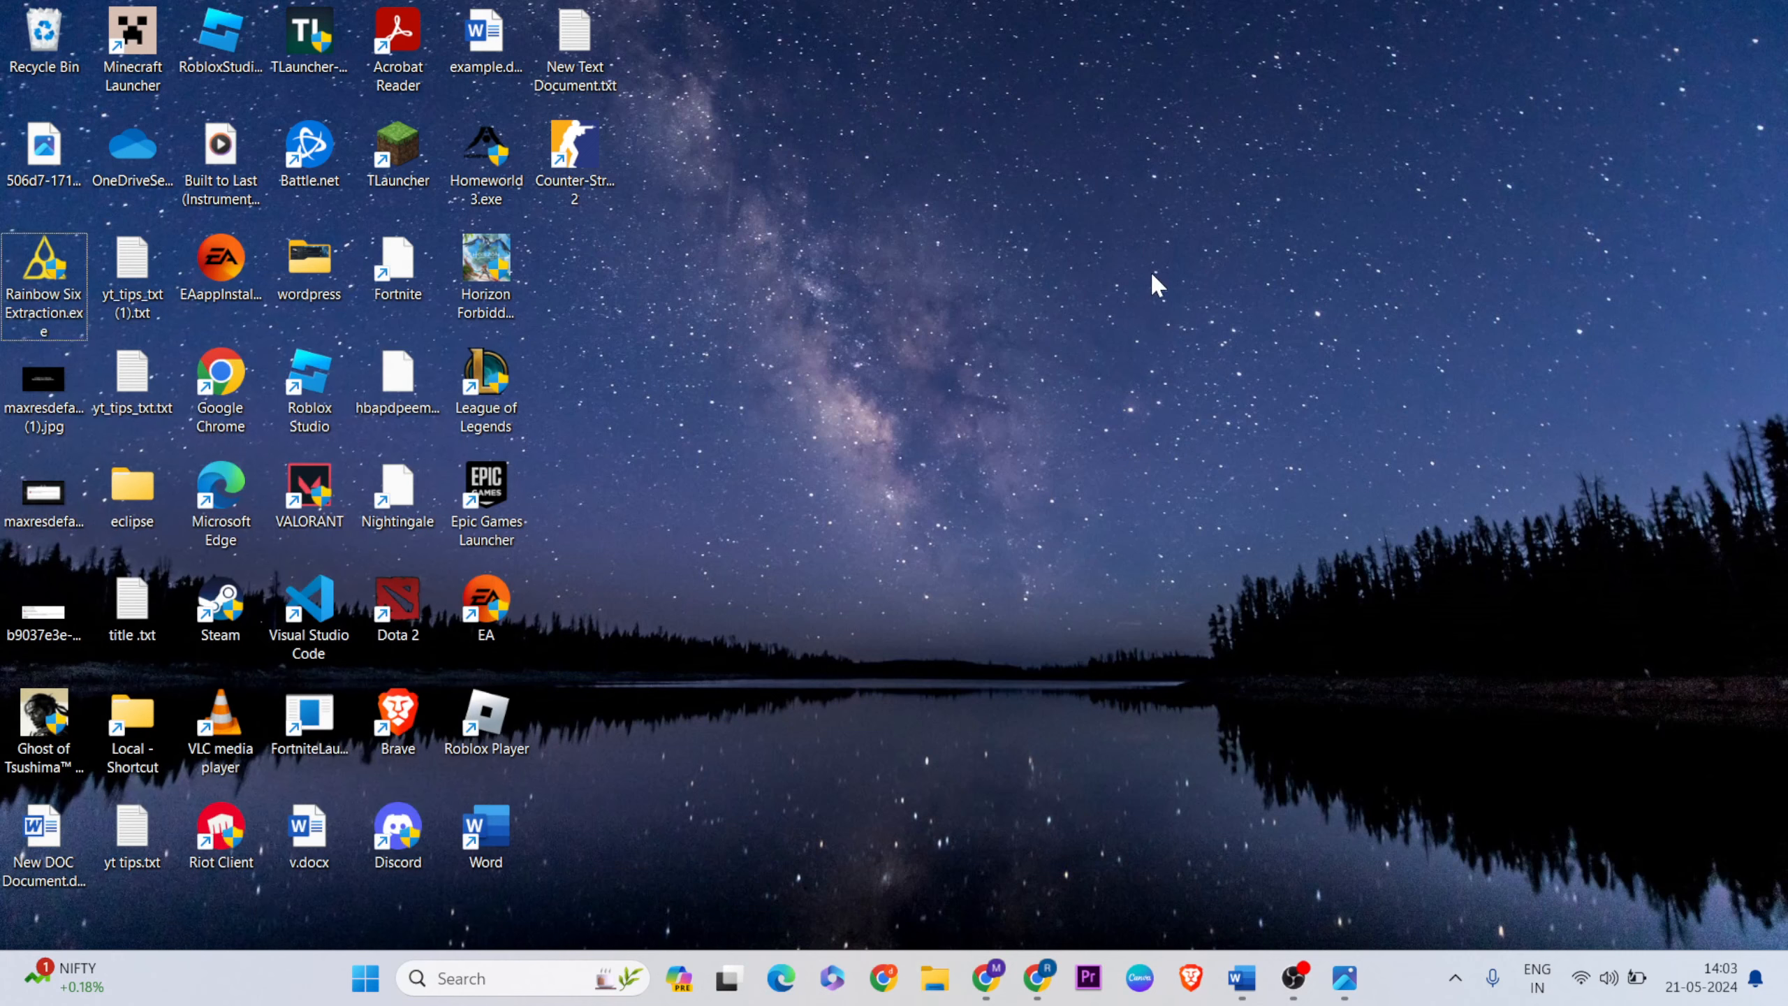
mouse_move(1227, 970)
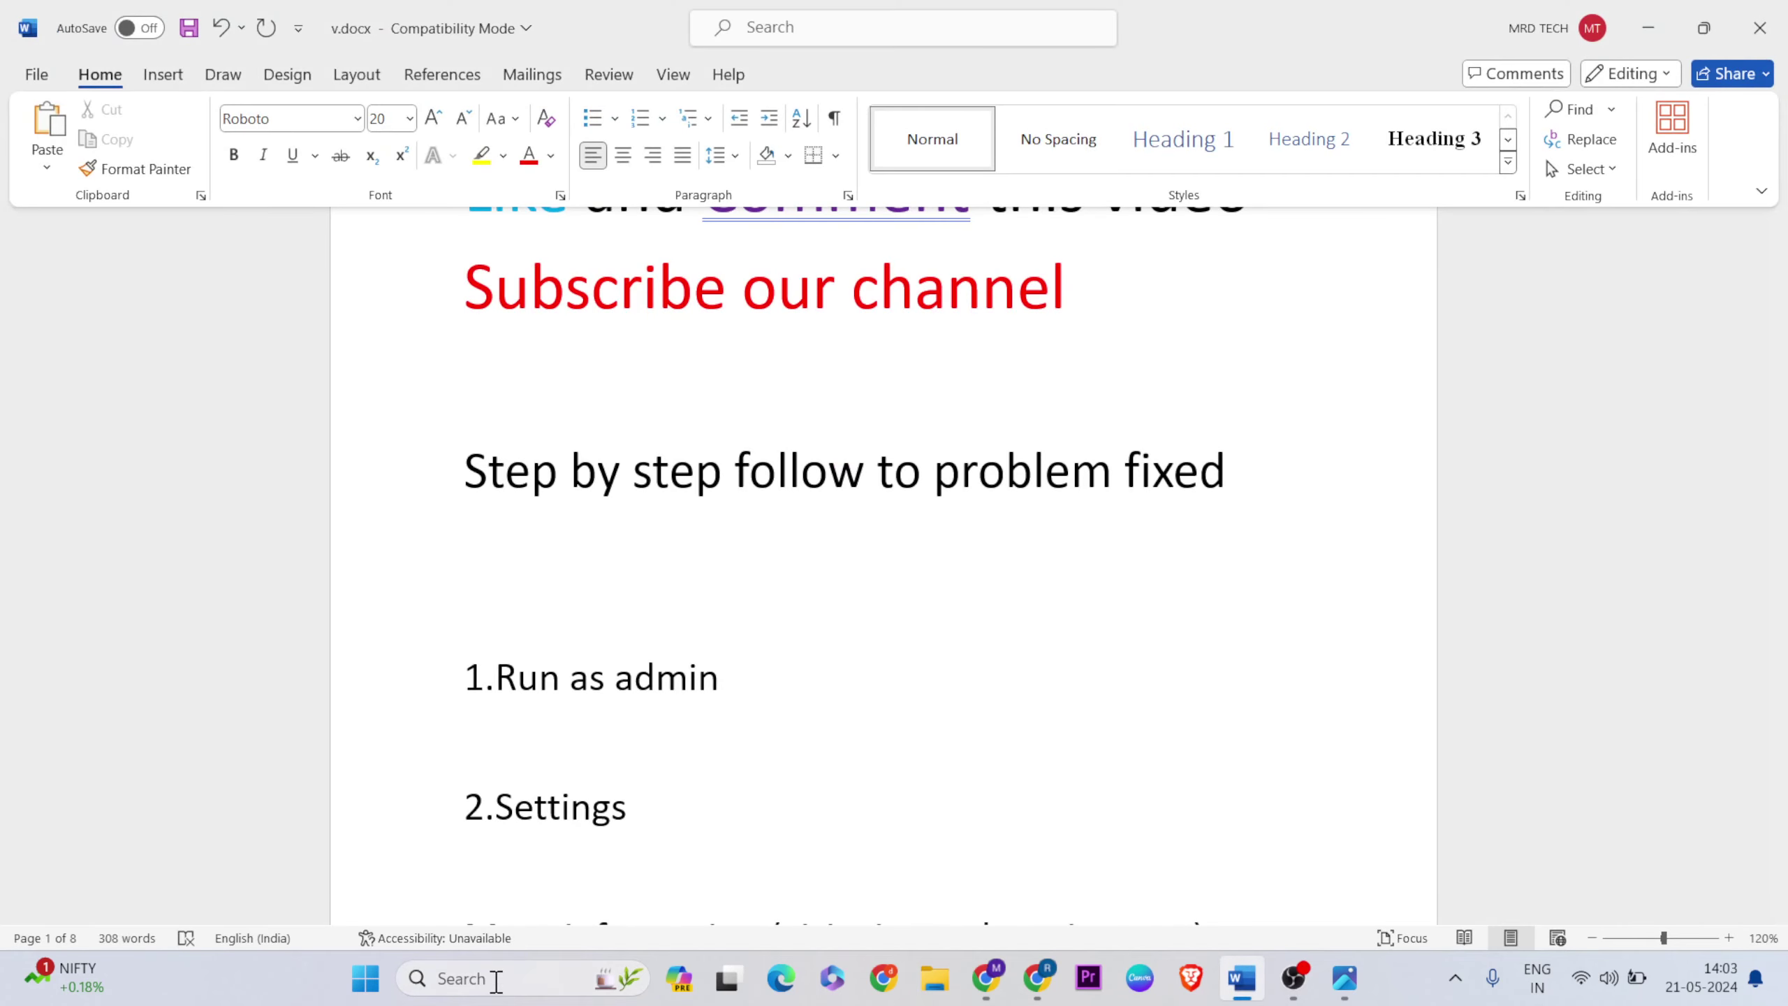
Step: Search the taskbar for 'settings' to find the Settings app
text(settings)
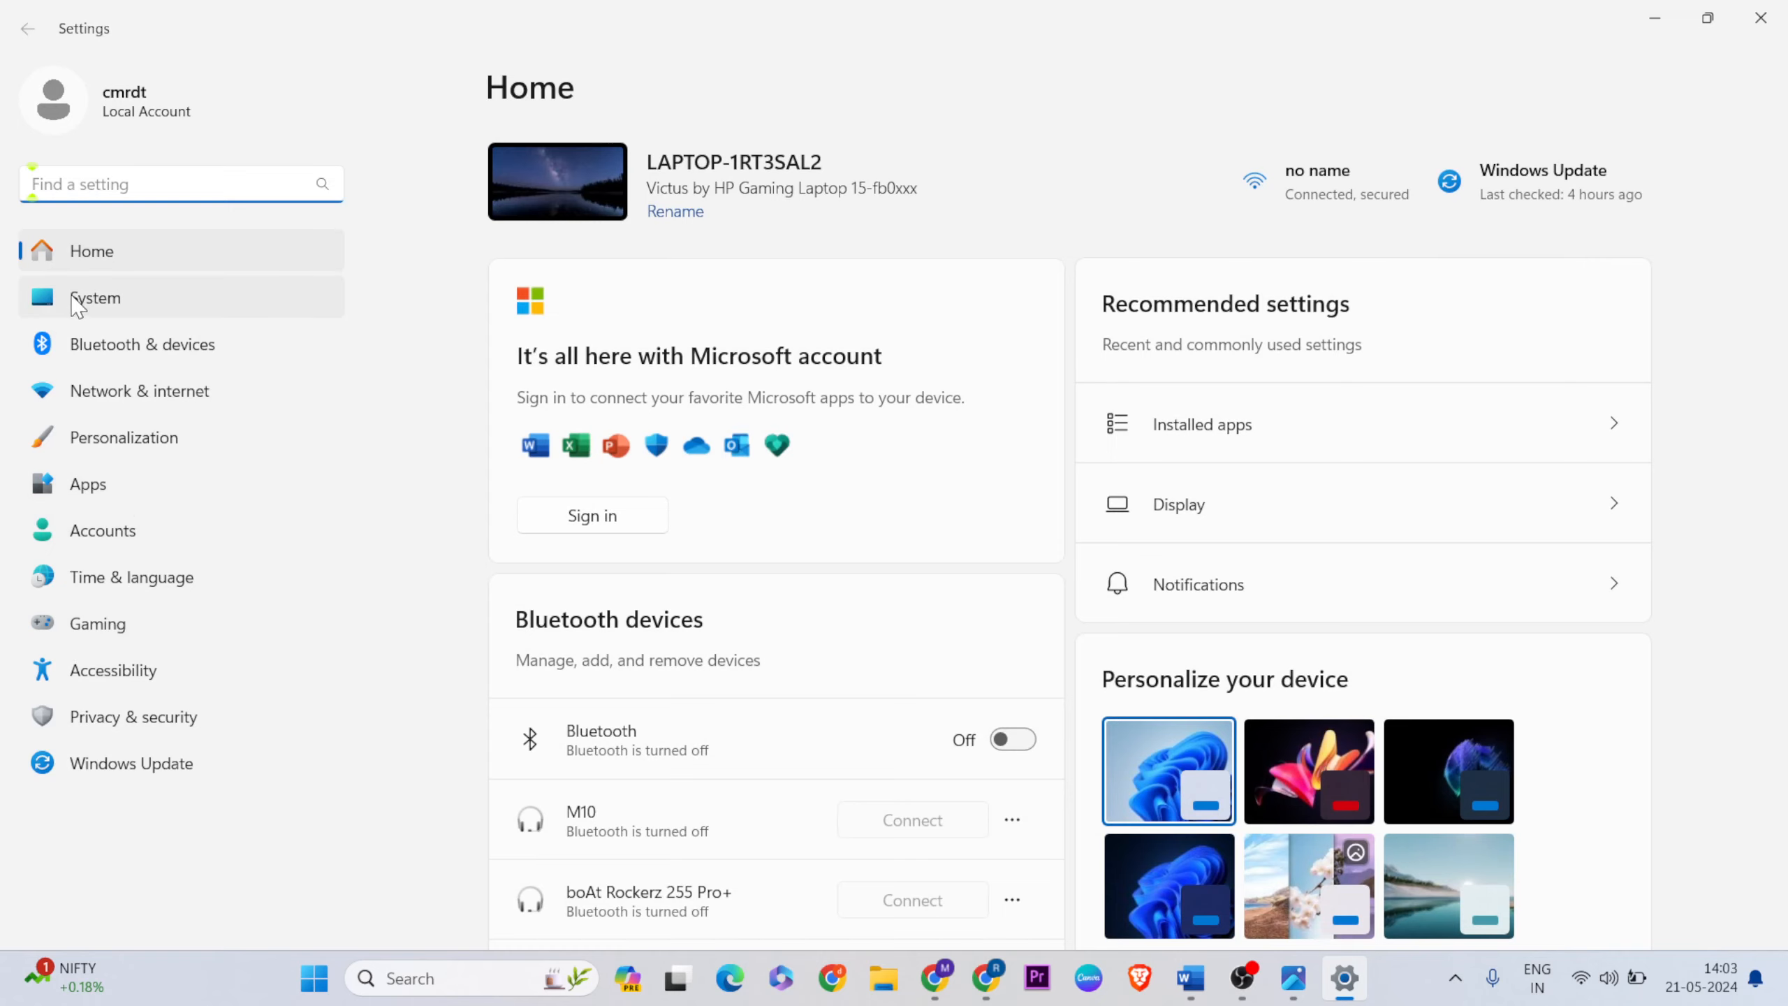
Step: Open the System category in Settings and scroll toward Display
click(95, 297)
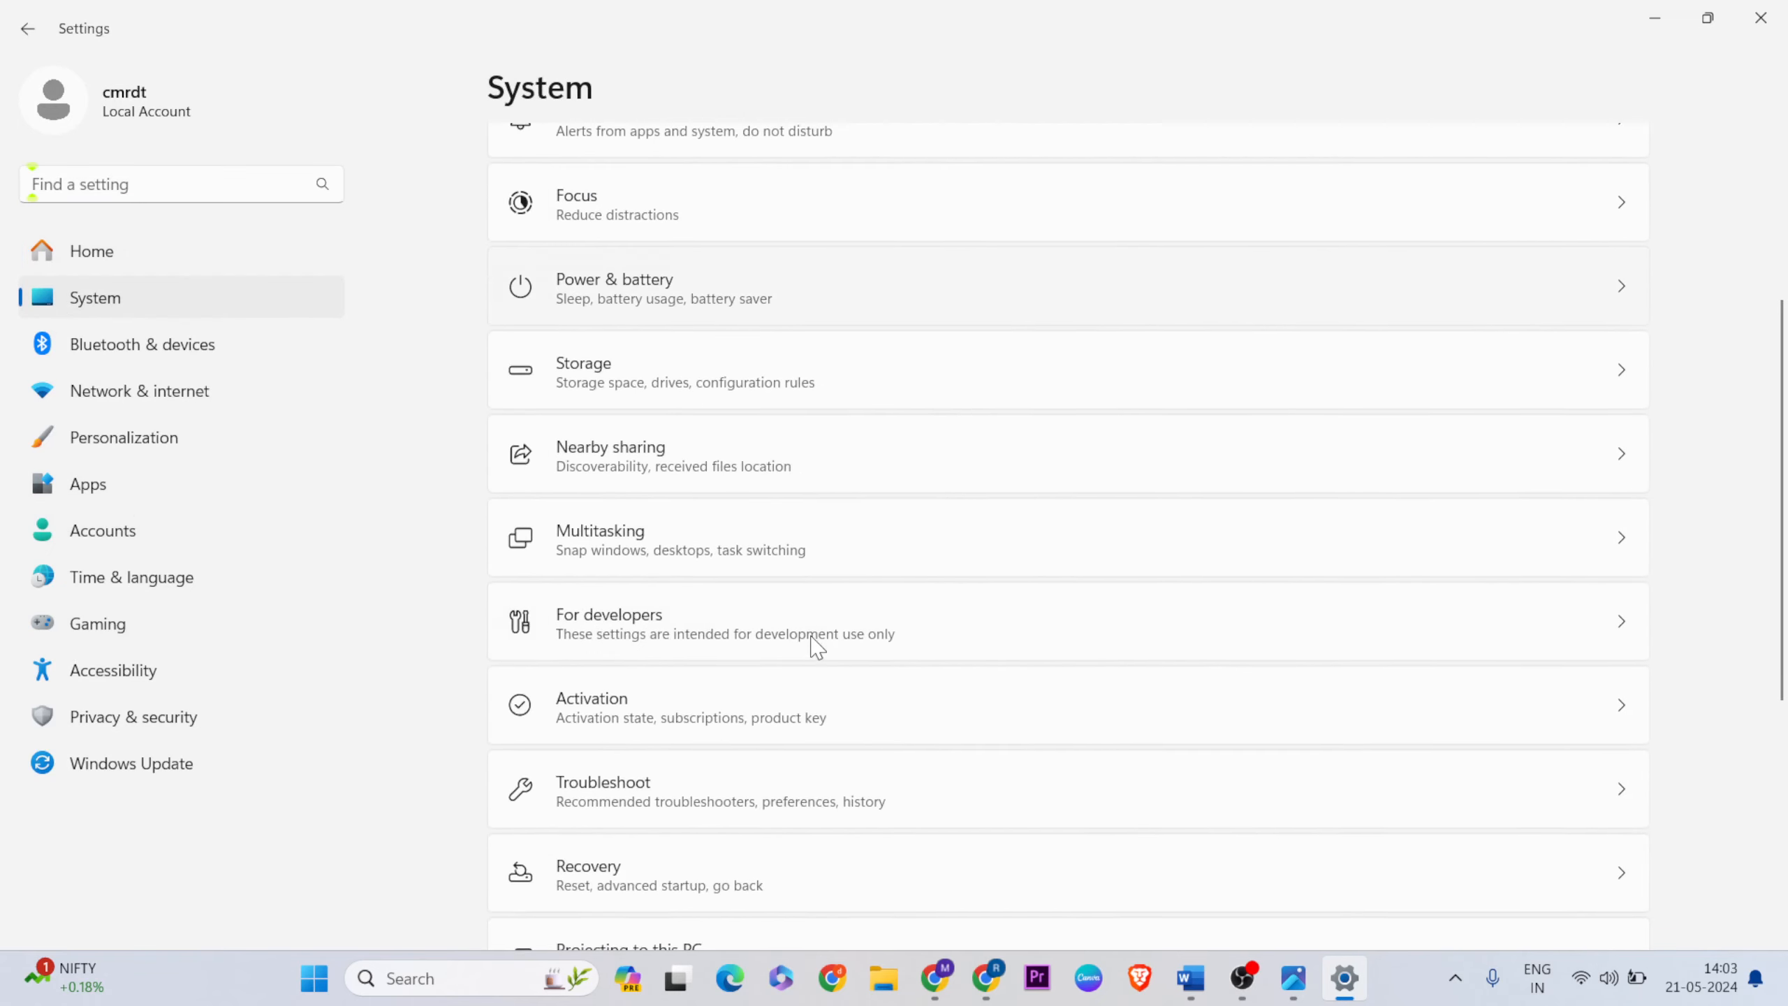
scroll(down, 3)
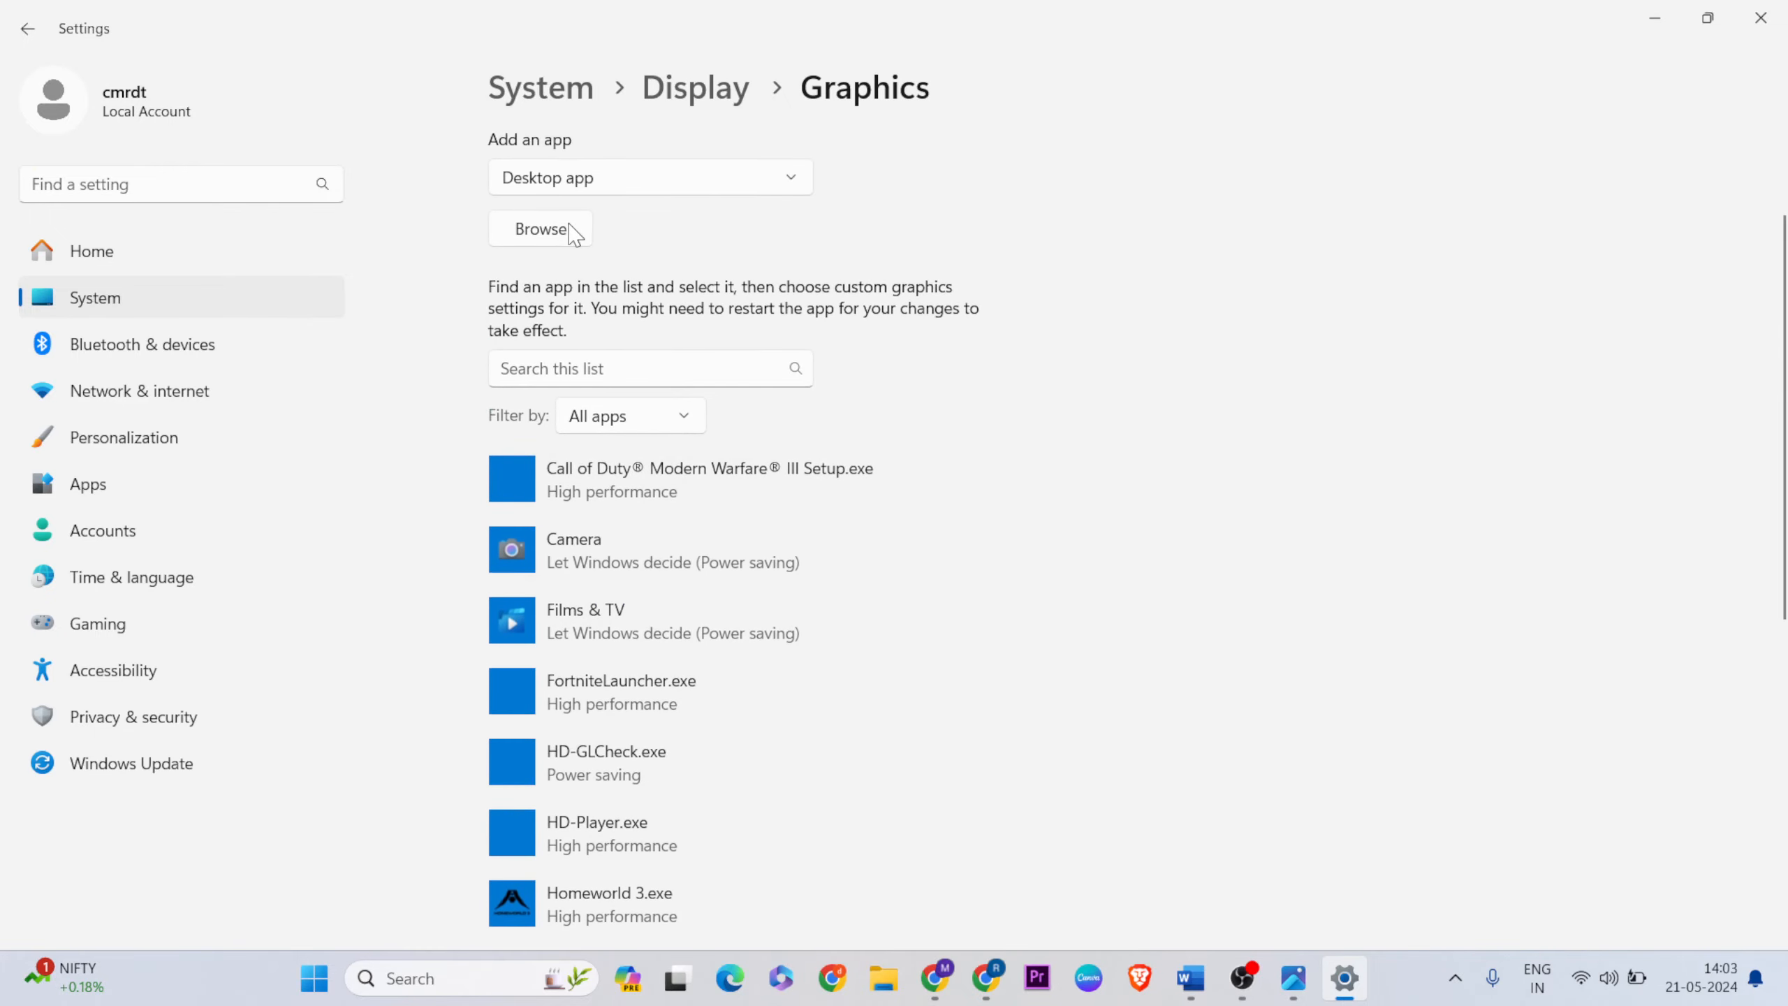
Step: Add Rainbow Six Extraction.exe to the graphics app list and set it to High performance
scroll(up, 3)
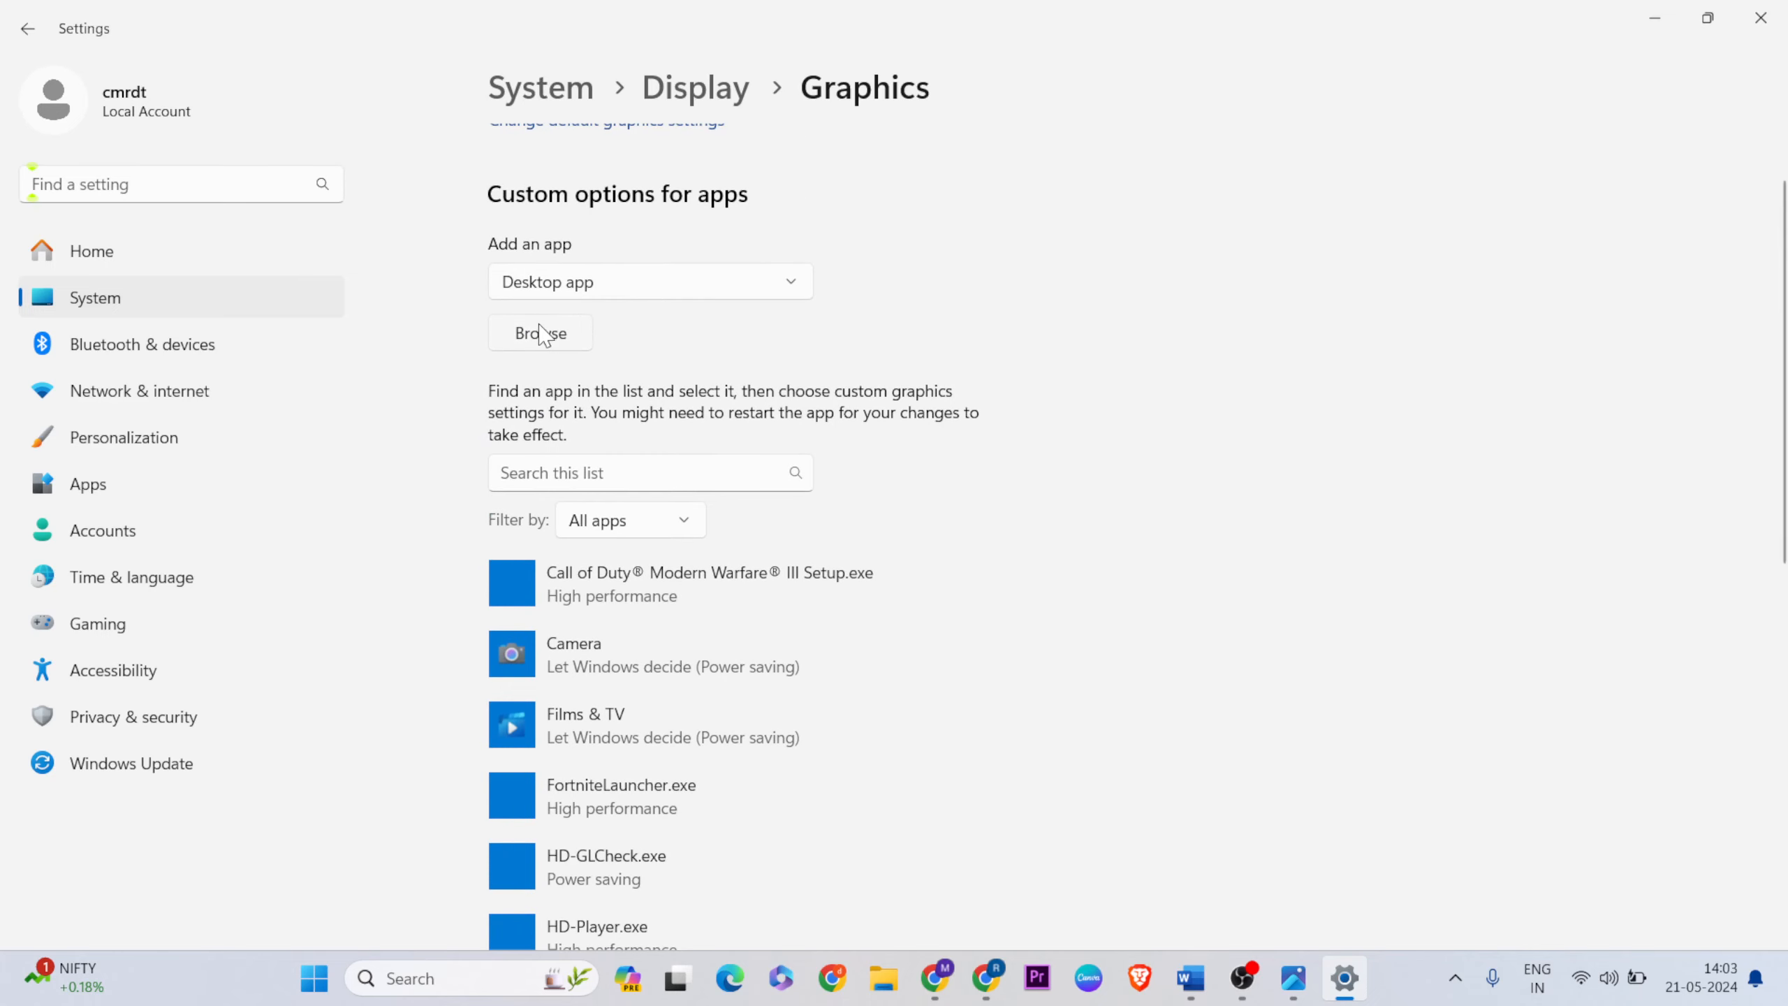
click(538, 333)
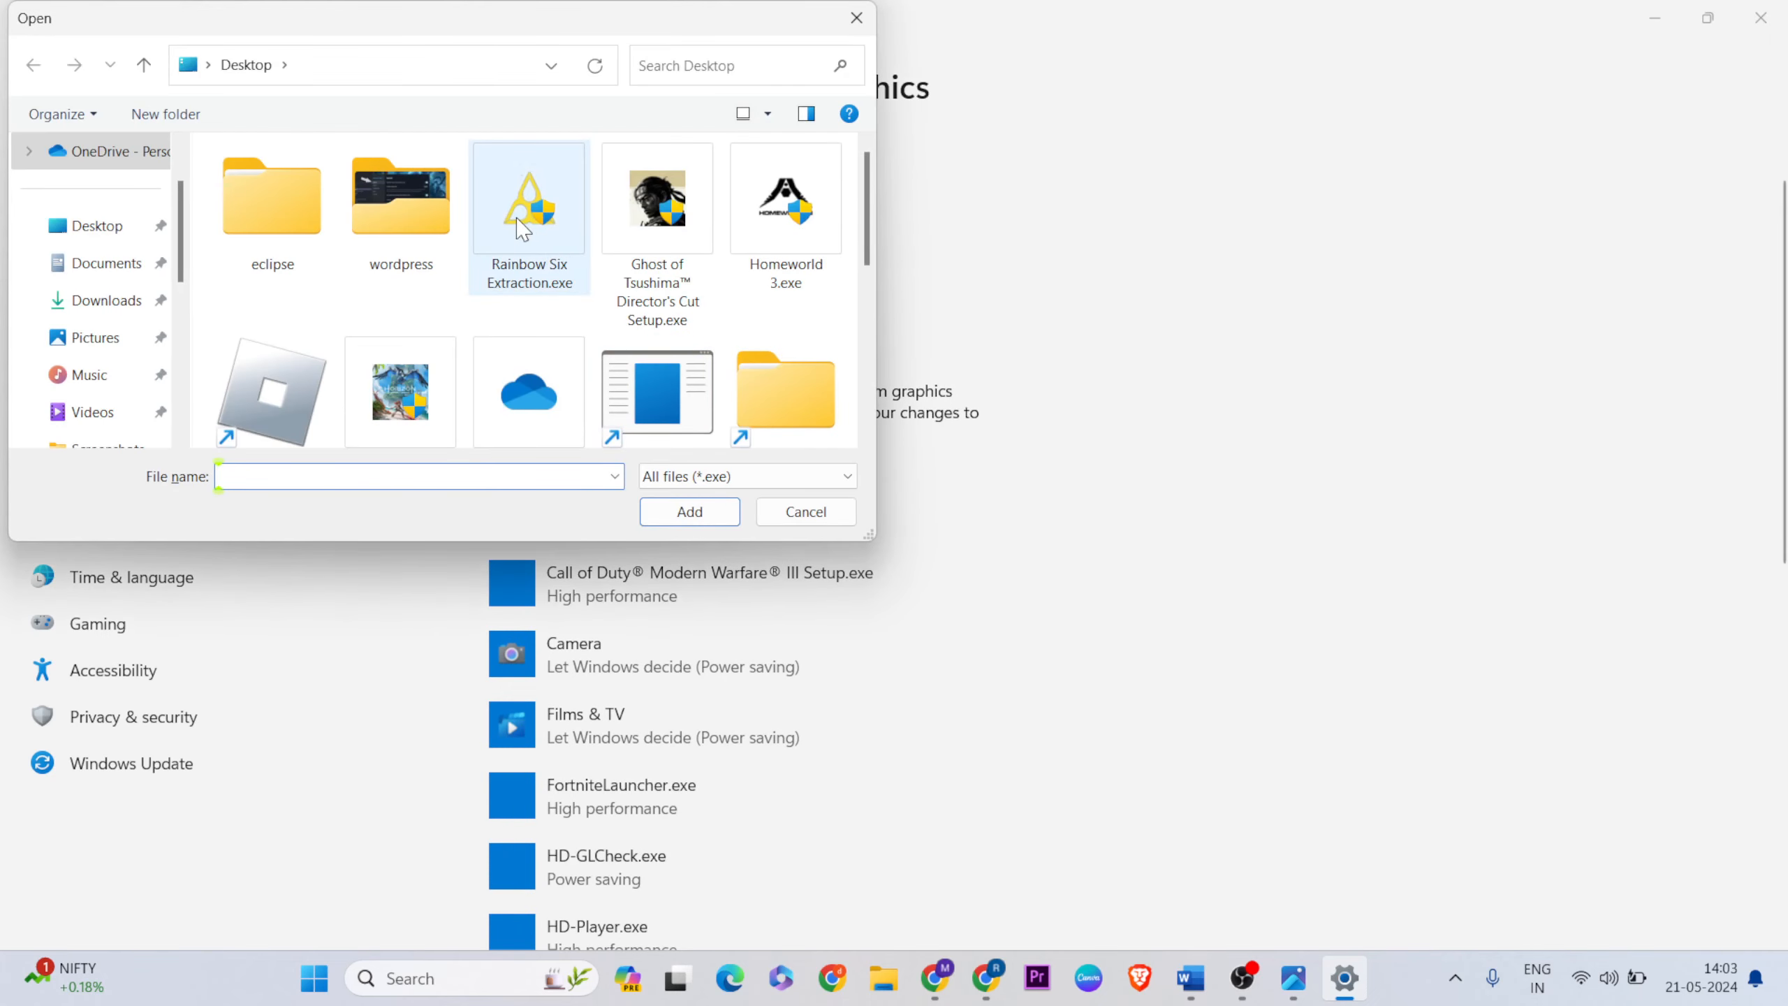
click(804, 511)
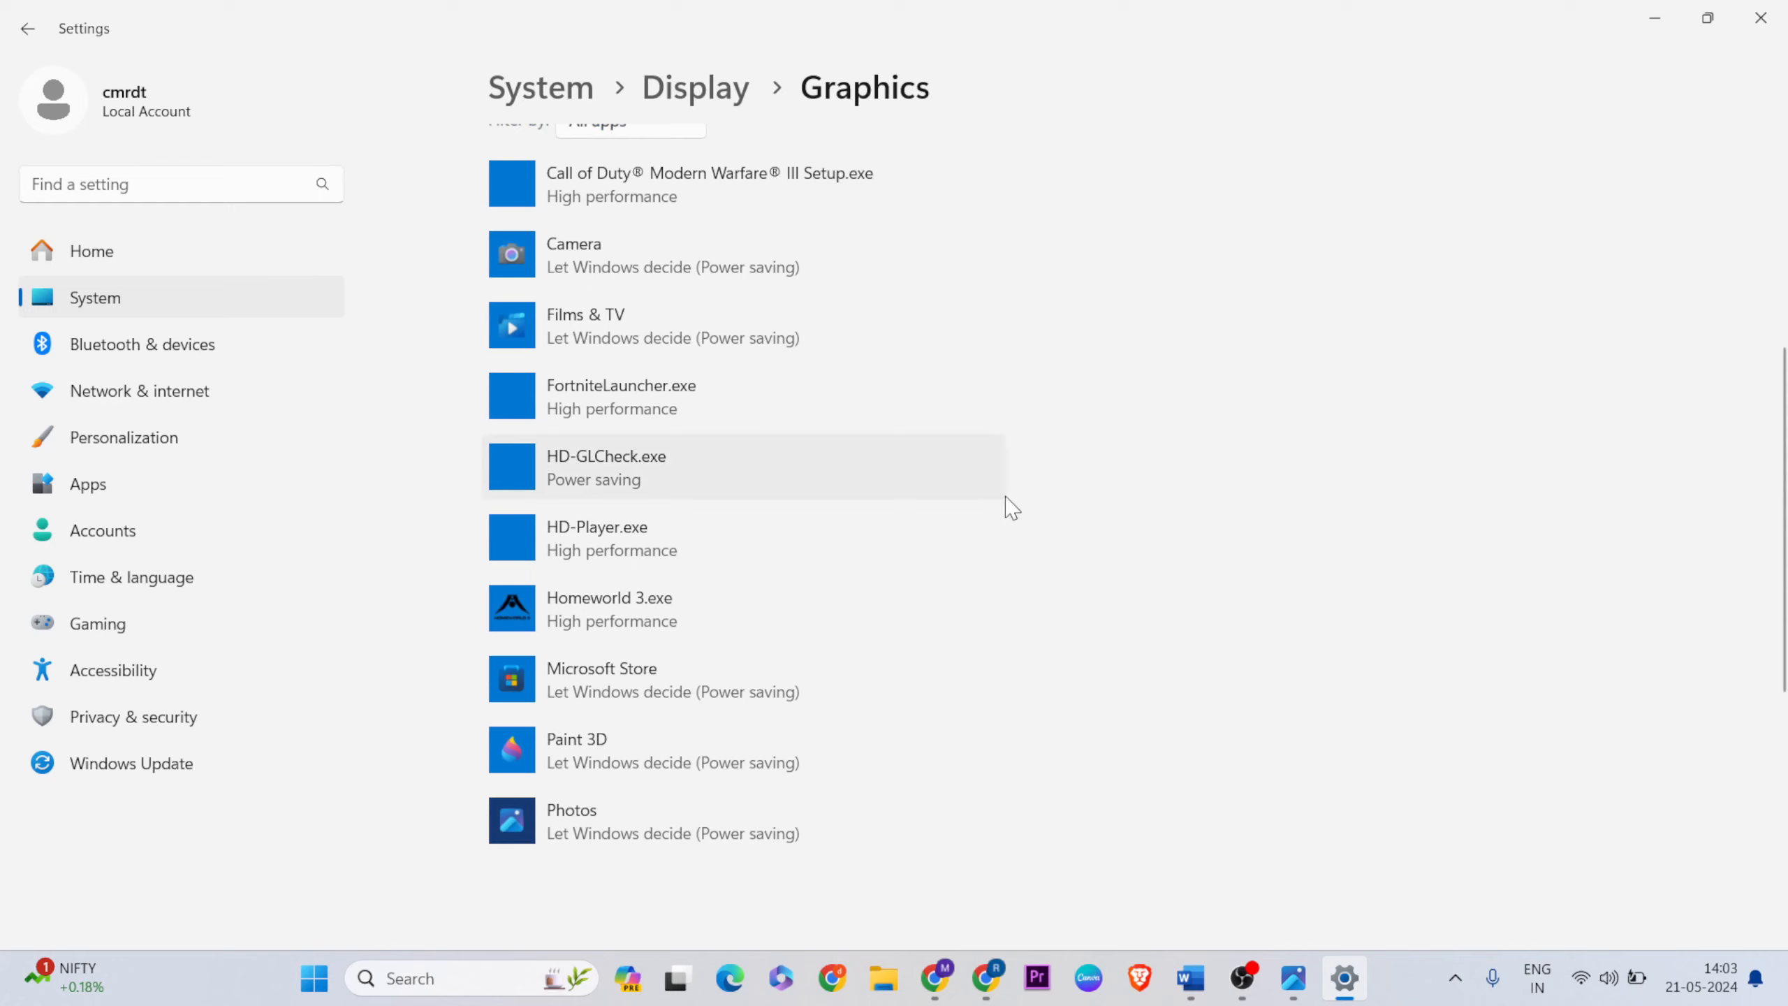
scroll(down, 3)
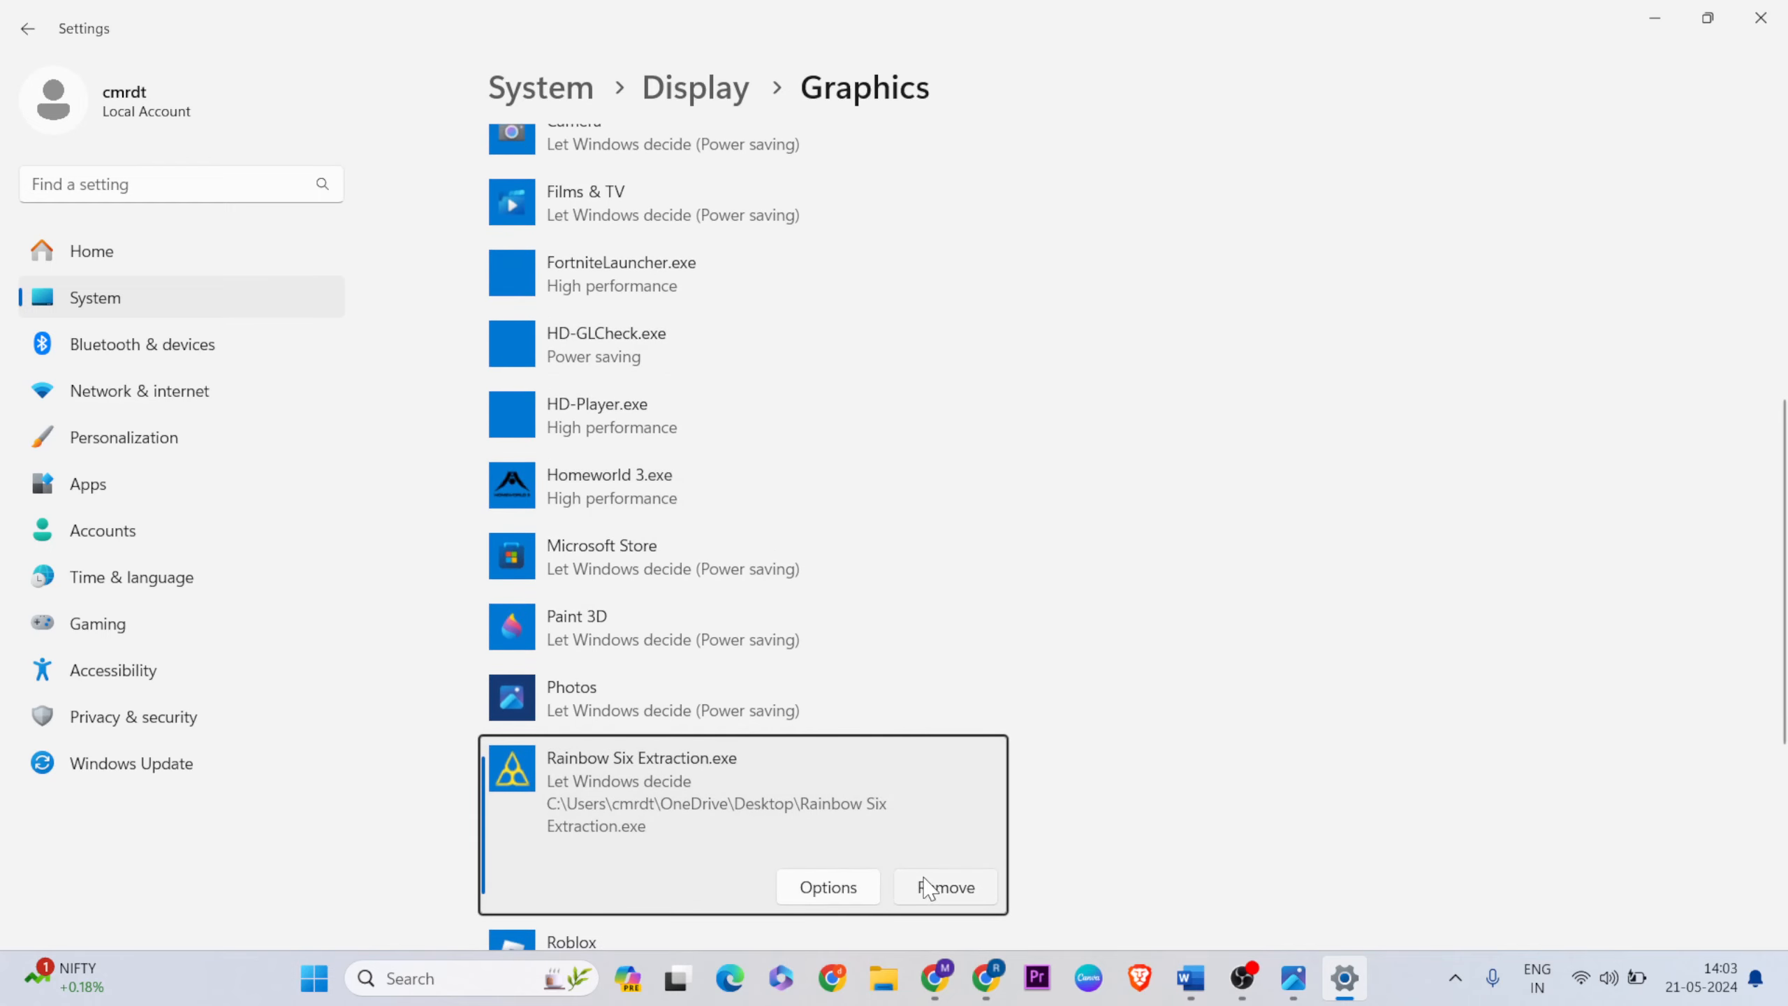
click(827, 887)
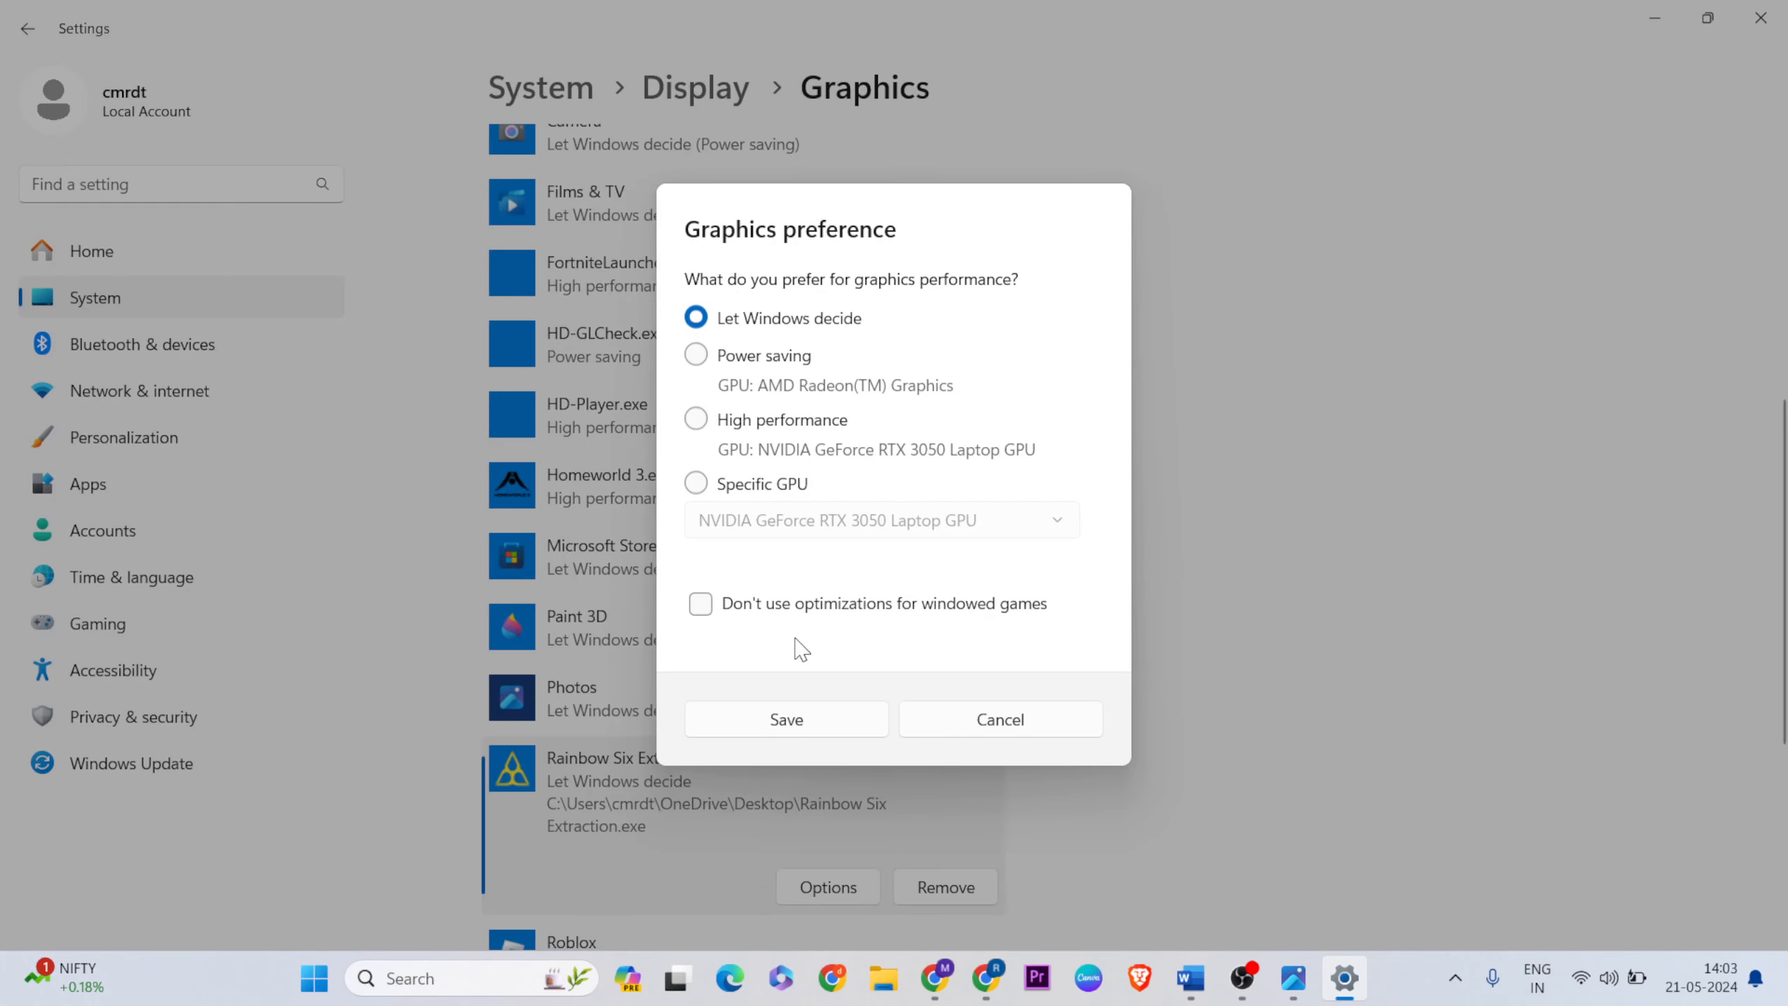
click(694, 419)
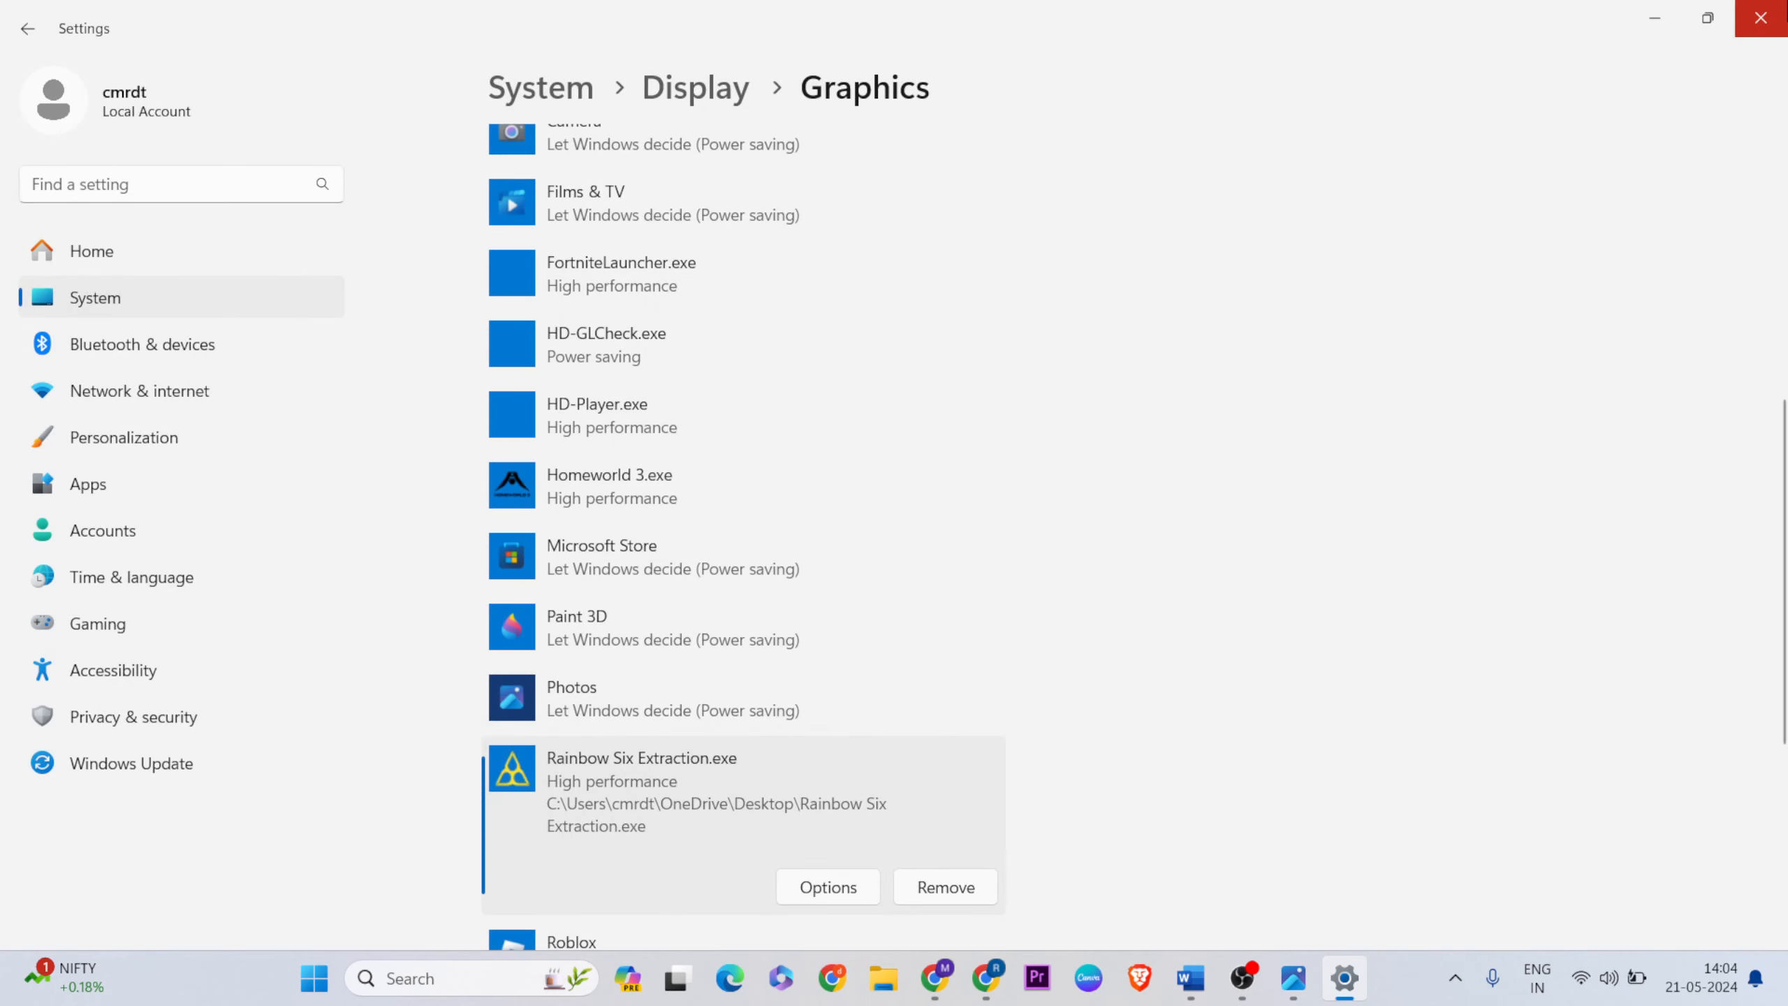
Step: Switch back to the Word fix notes and scroll through them
click(1240, 978)
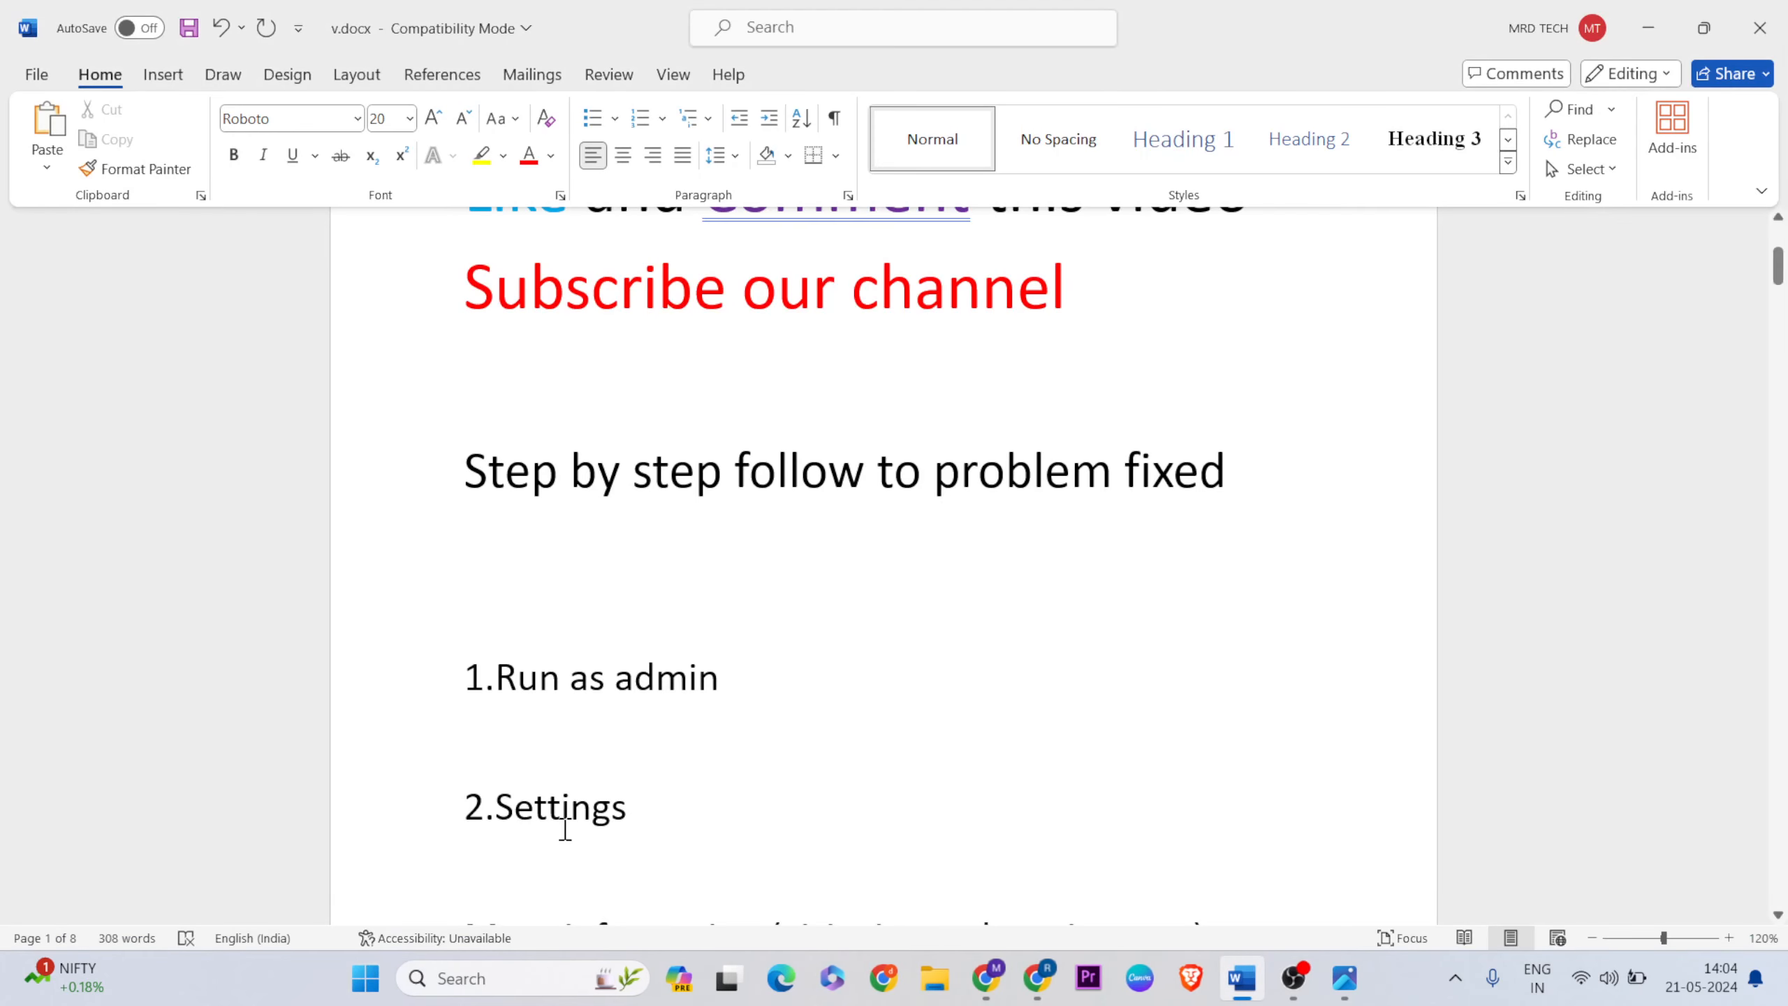
scroll(up, 3)
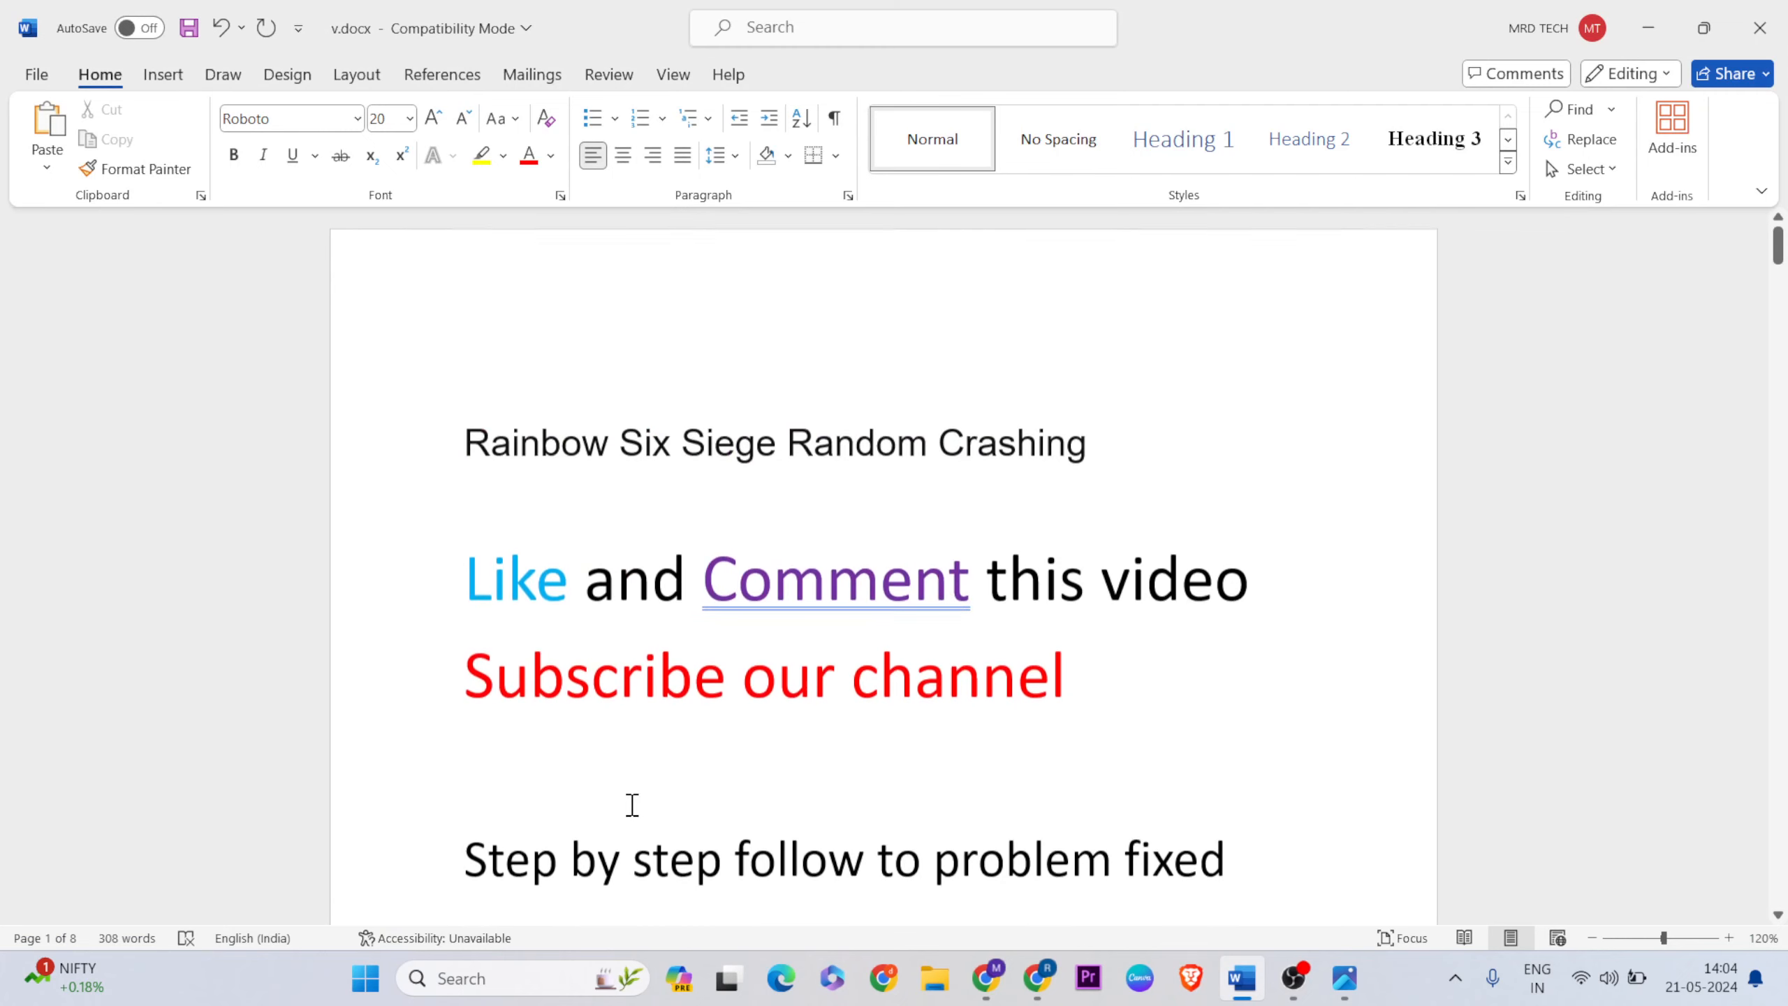
scroll(down, 3)
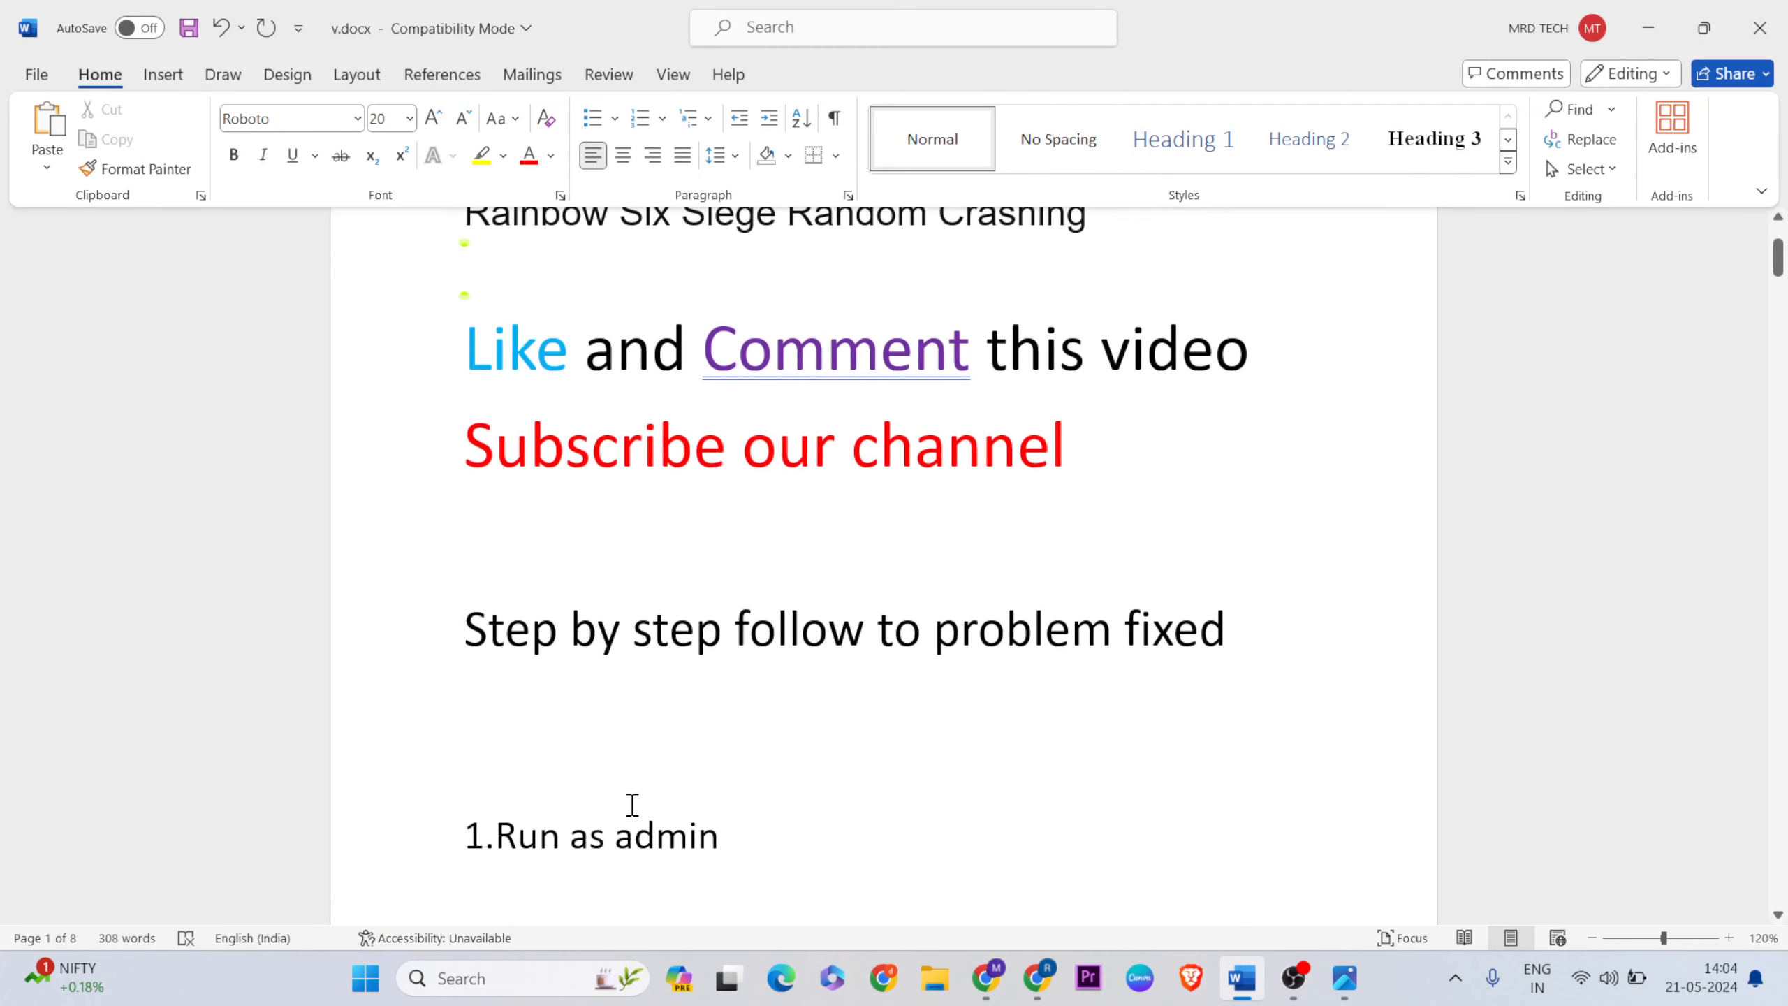